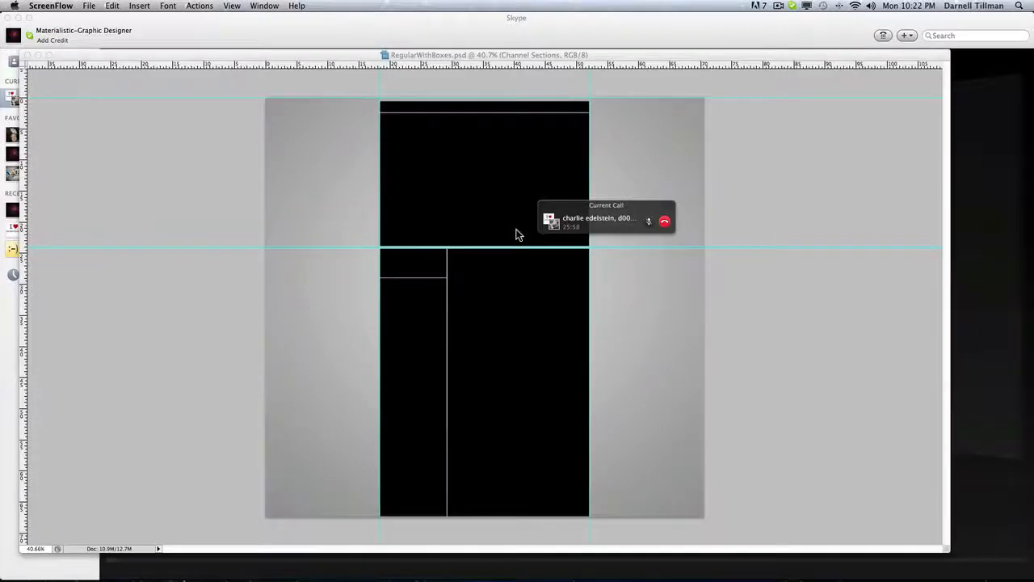
mouse_move(382, 116)
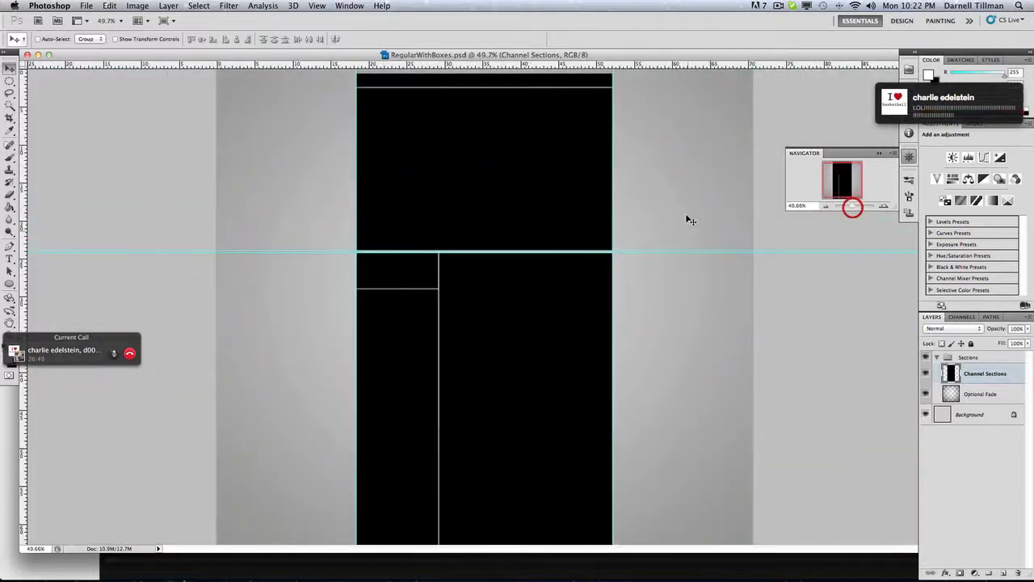
Select in the Layers panel and undo the accidental shift of the Sections group
click(970, 413)
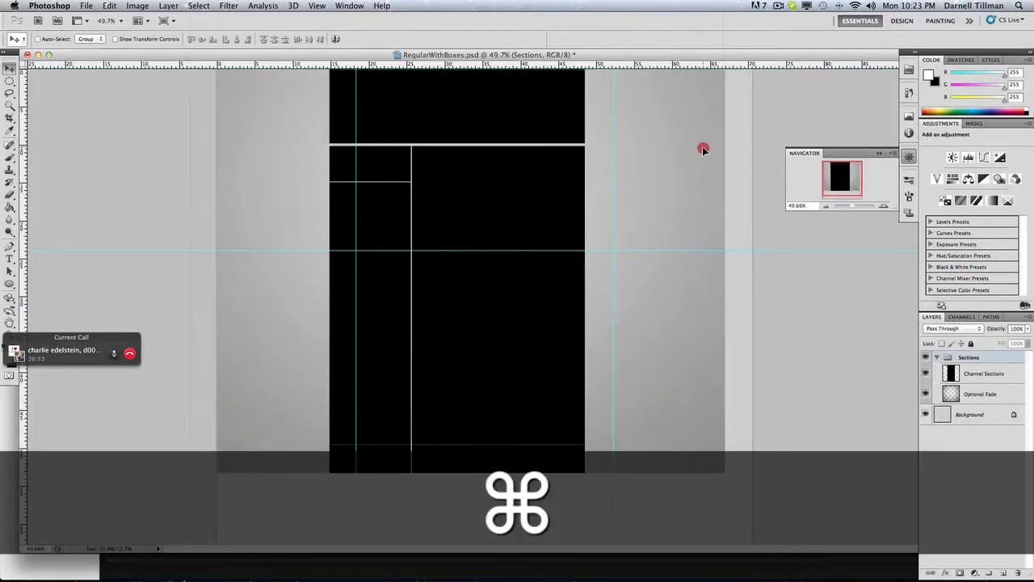
key(cmd+z)
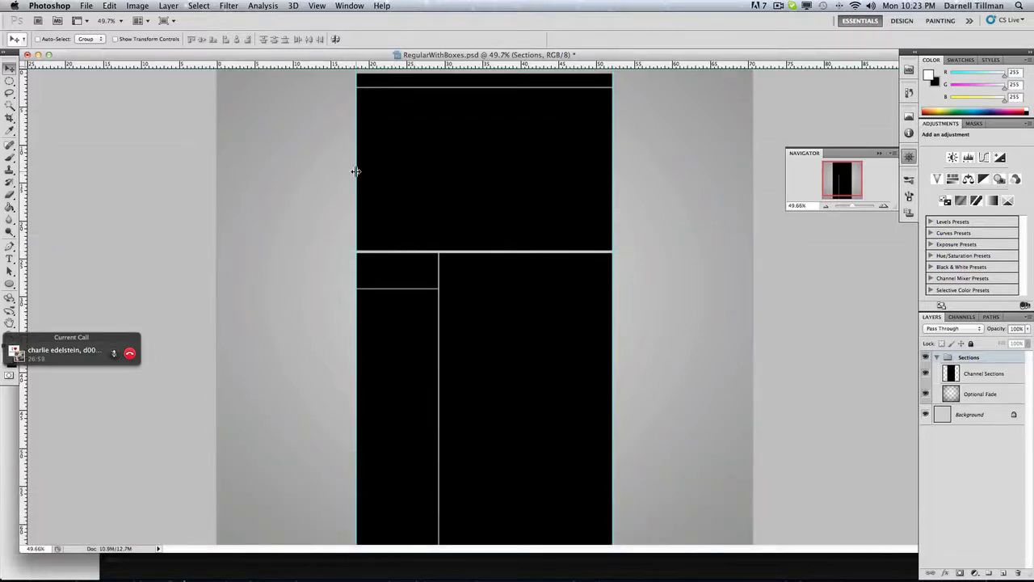
mouse_move(22, 297)
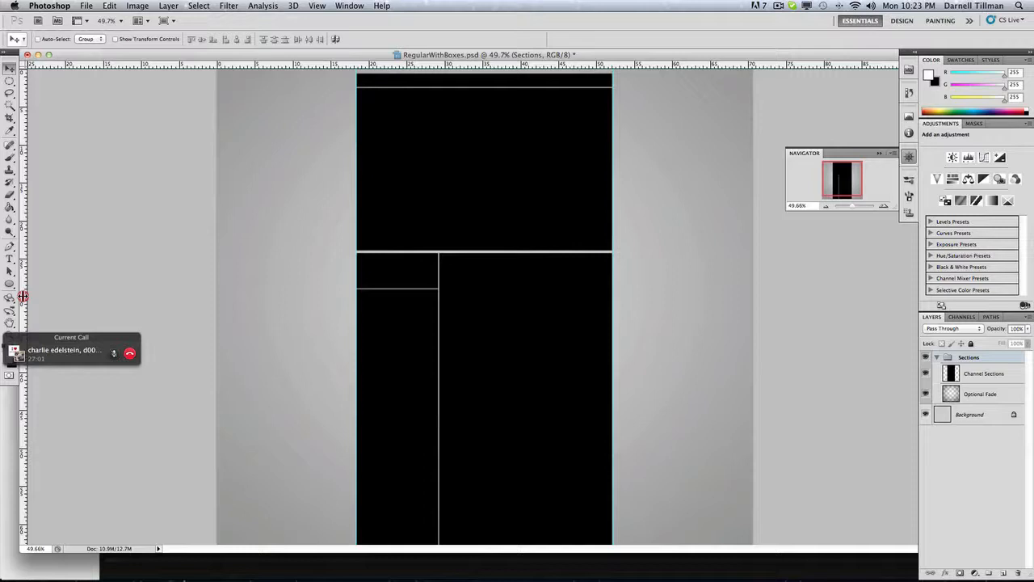
mouse_move(606, 229)
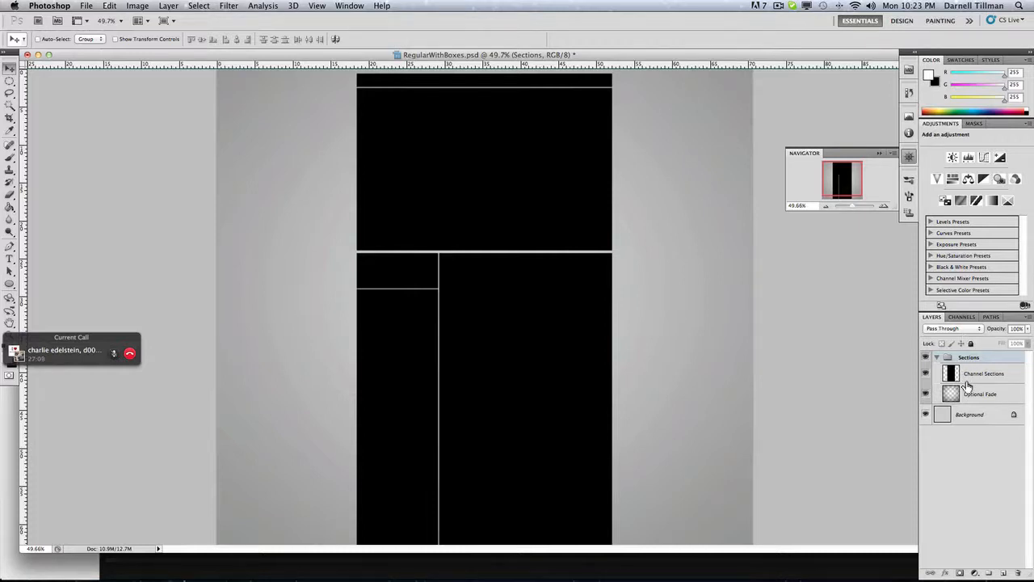
mouse_move(973, 379)
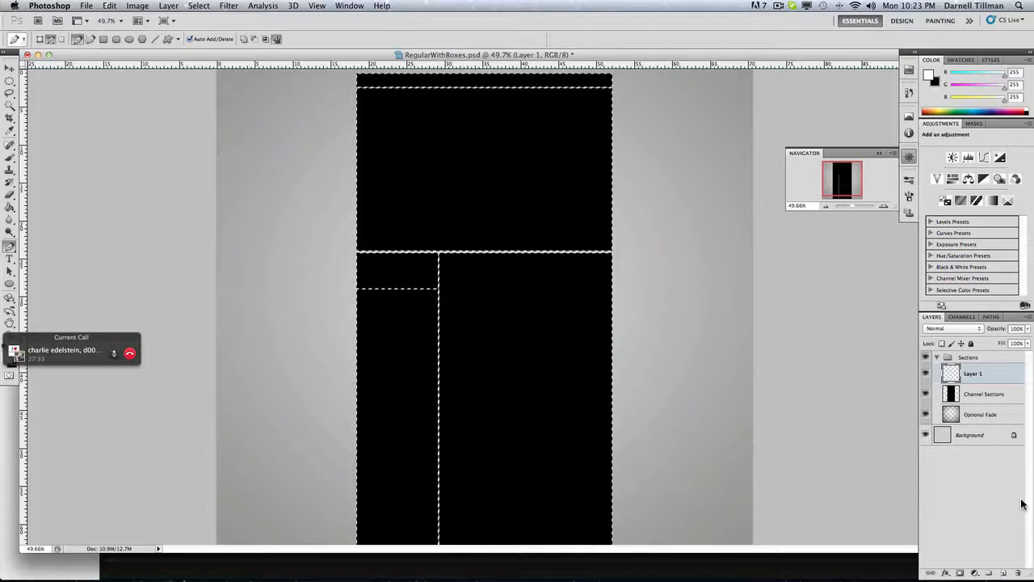
Name the layer High Light and draw a curved Pen path enclosing the top section's upper right
double_click(973, 372)
text(High Light)
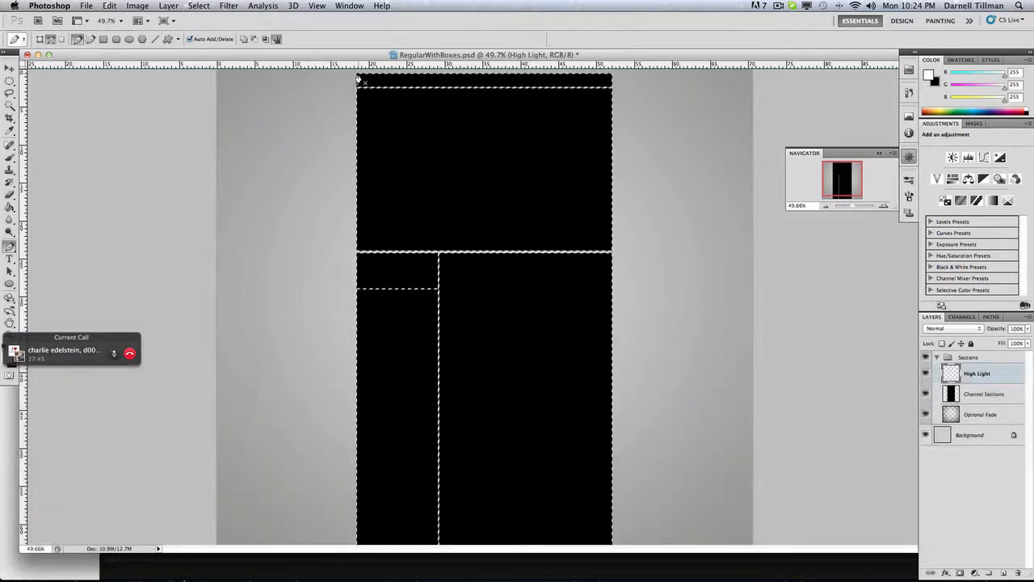
mouse_move(535, 193)
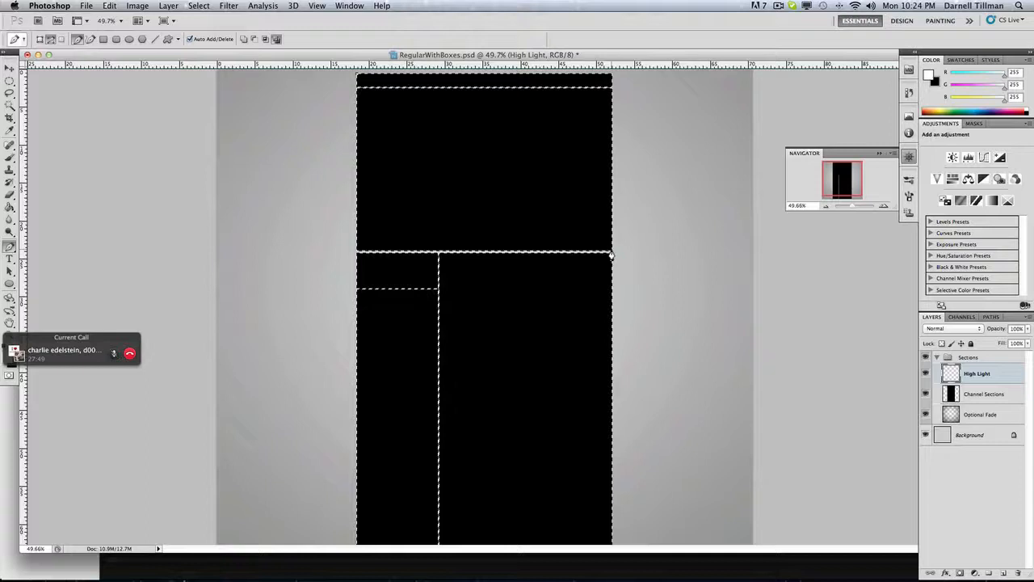
drag(610, 255, 789, 285)
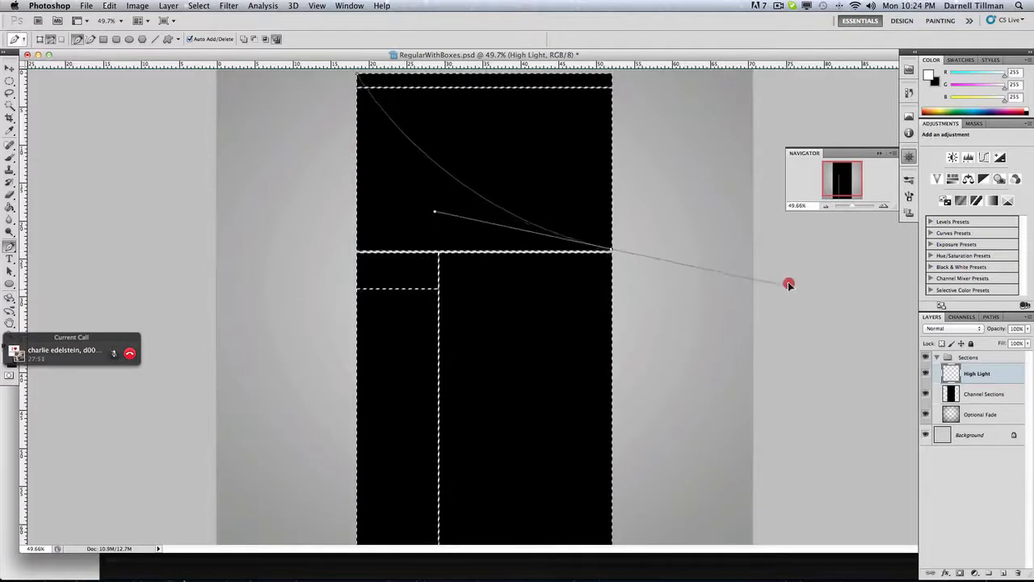
drag(789, 285, 840, 247)
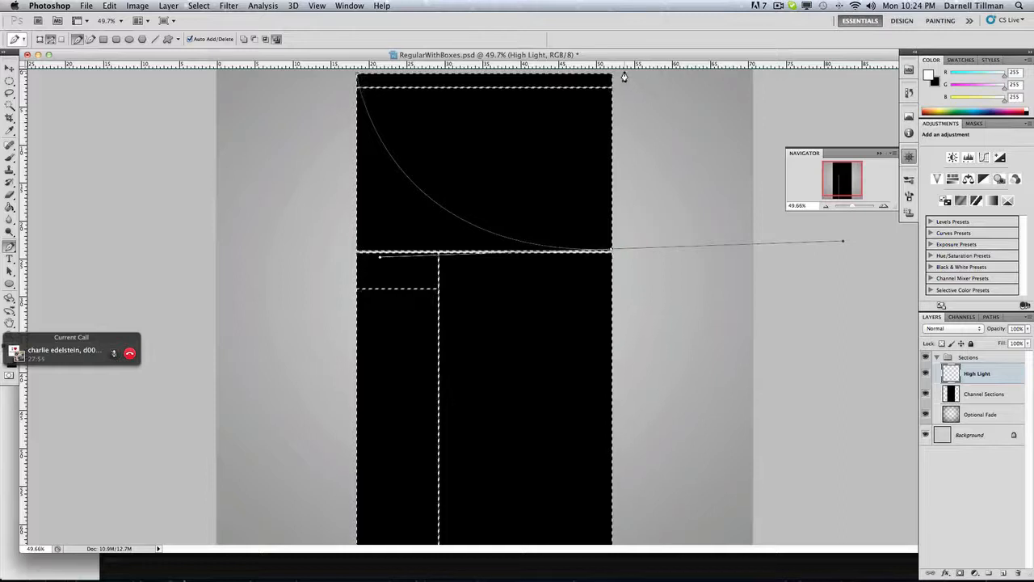
Fill the curved path with white and deselect it
right_click(452, 100)
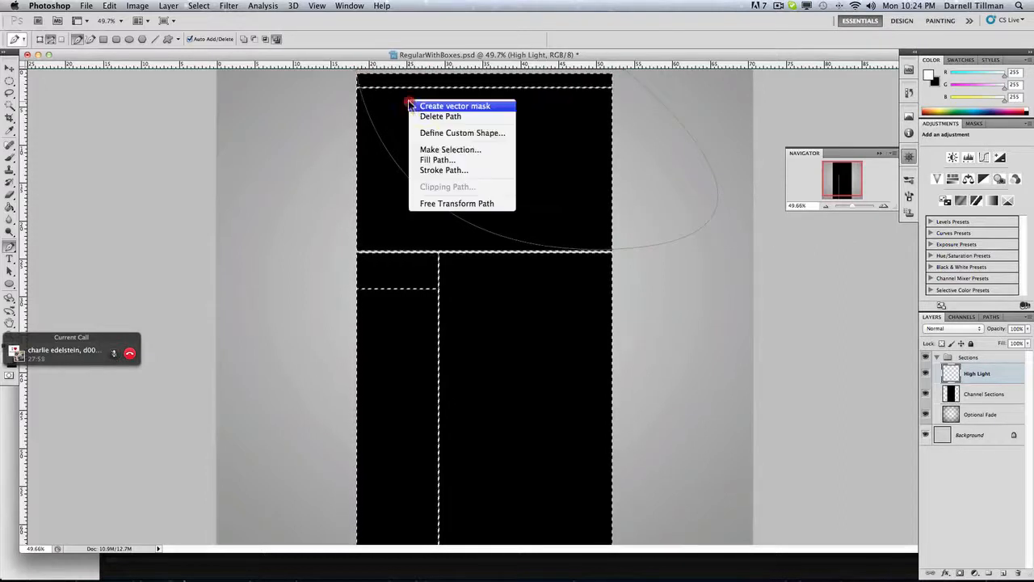
click(436, 160)
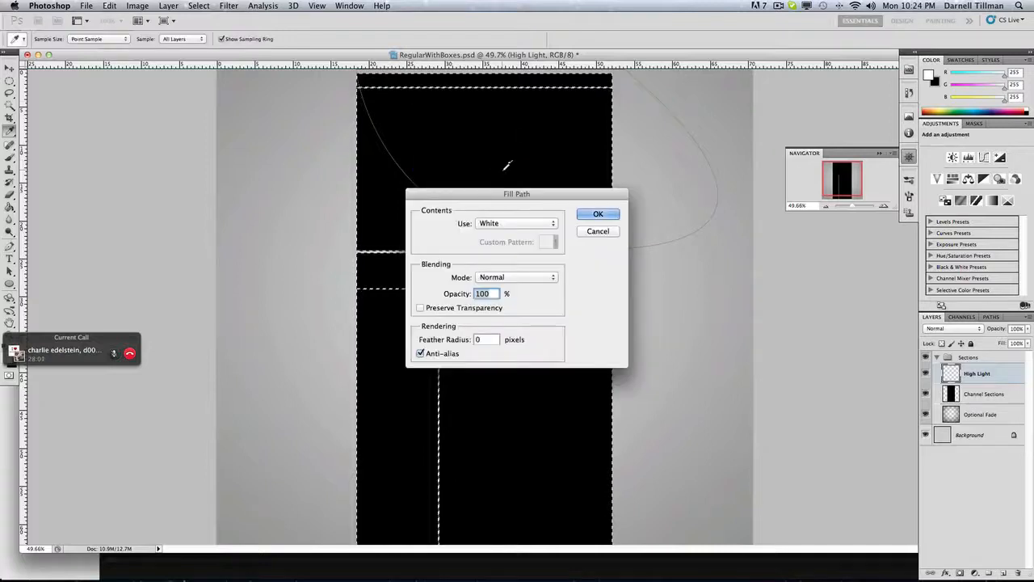
click(598, 213)
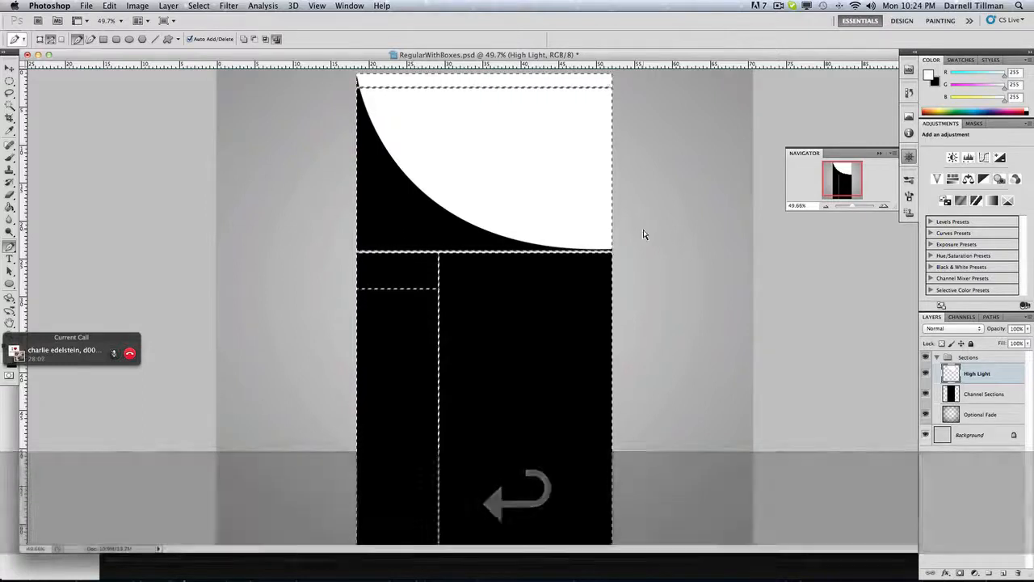
key(cmd+d)
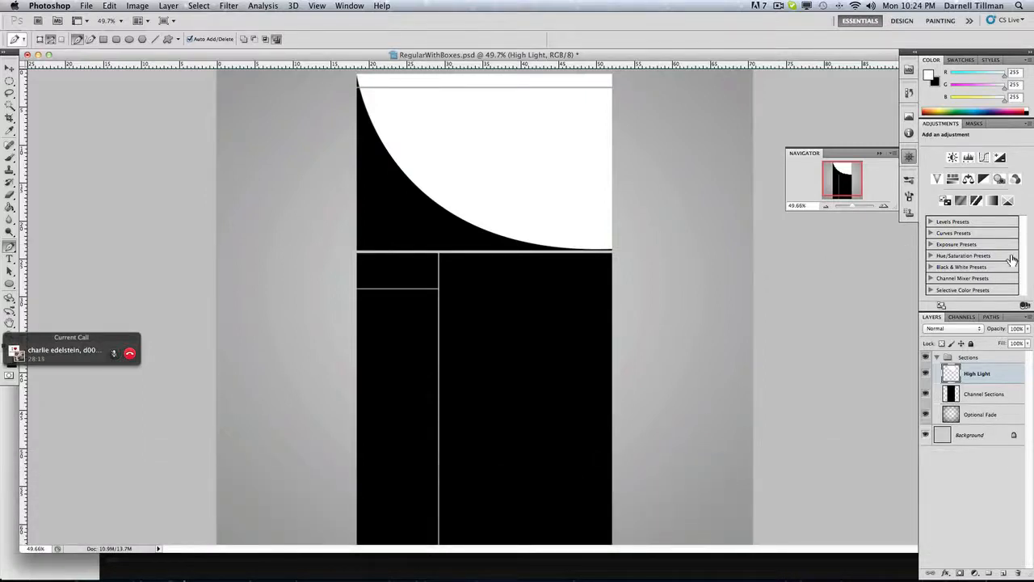
Try Soft Light on the highlight, return to Normal and lower its opacity to a faint gloss
click(954, 329)
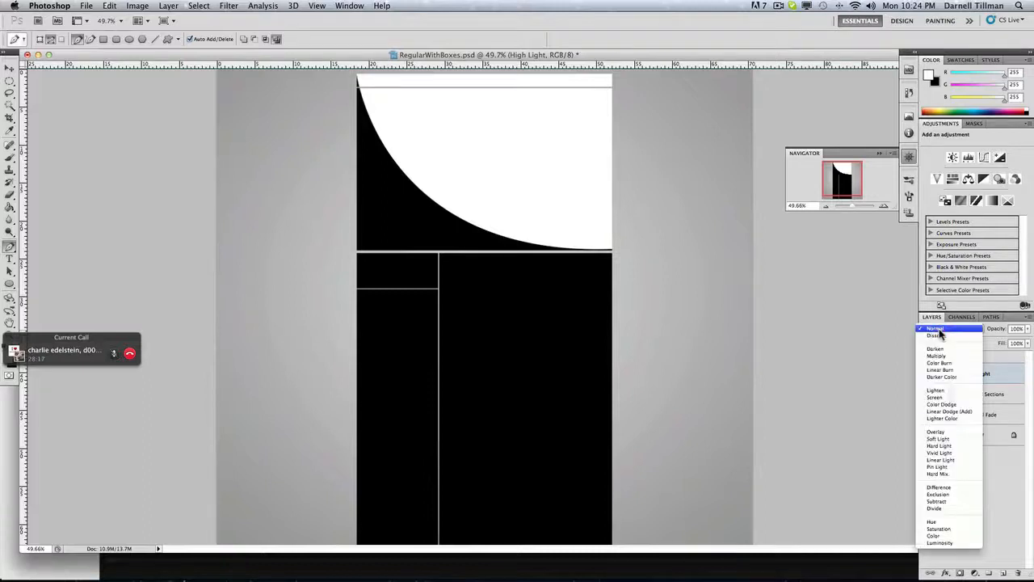
click(935, 440)
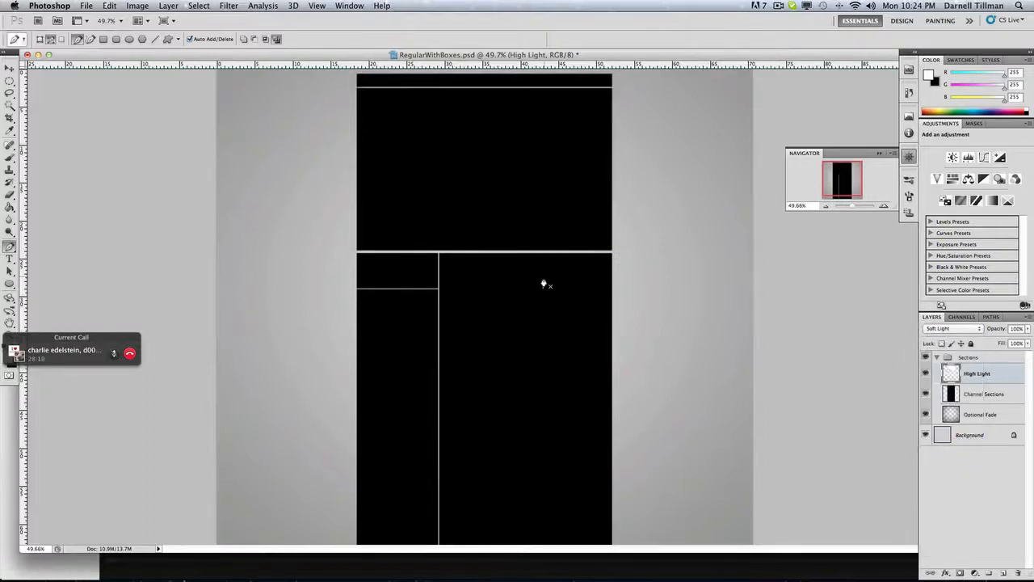
click(953, 328)
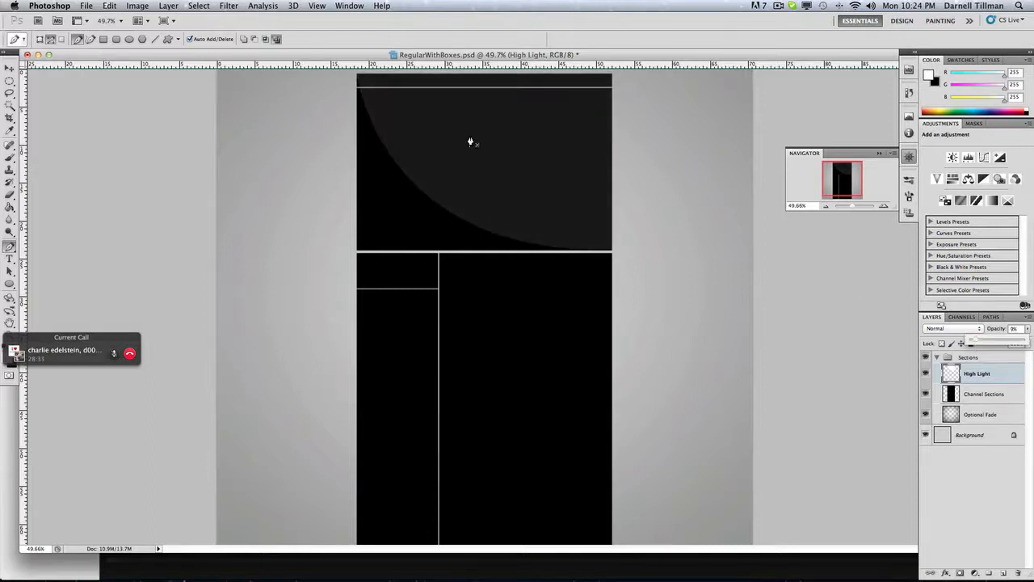
mouse_move(385, 100)
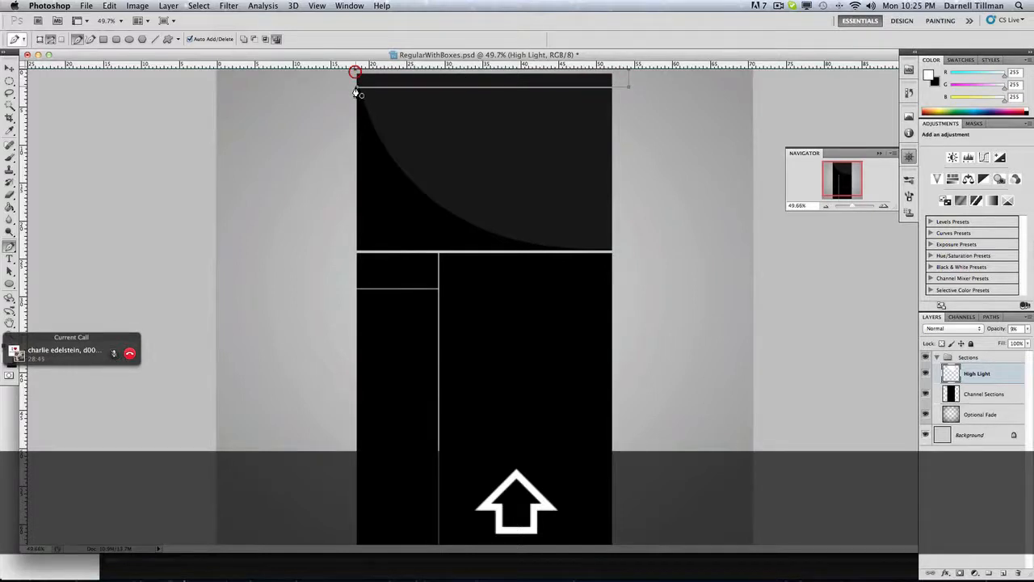
Make a selection from the top strip path and deselect, ready for a new layer
right_click(356, 88)
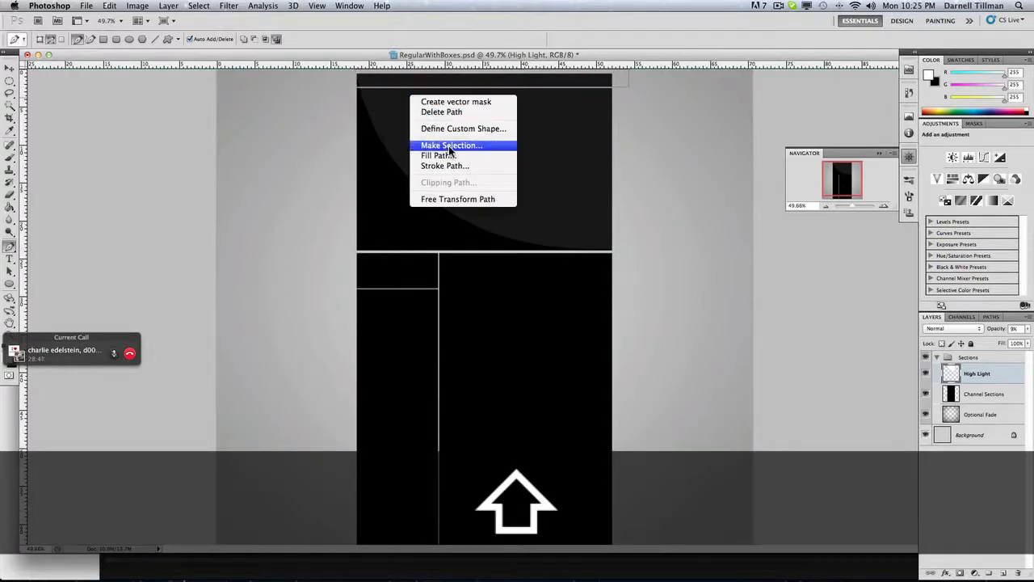
click(451, 145)
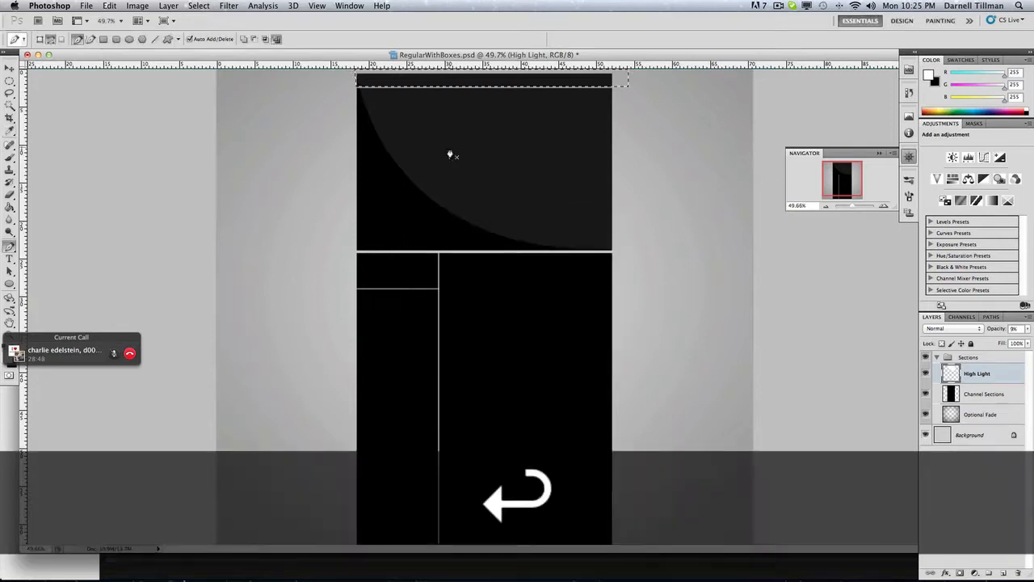
key(cmd+d)
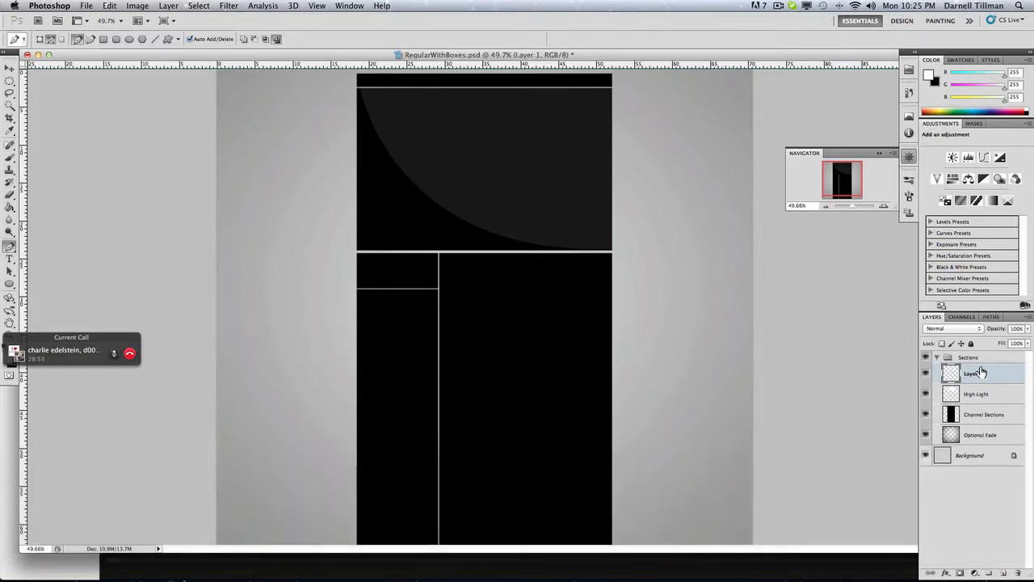
Name the layer High Light #2, draw a curve across the lower sections and fill it white
double_click(973, 372)
text(High Light #2)
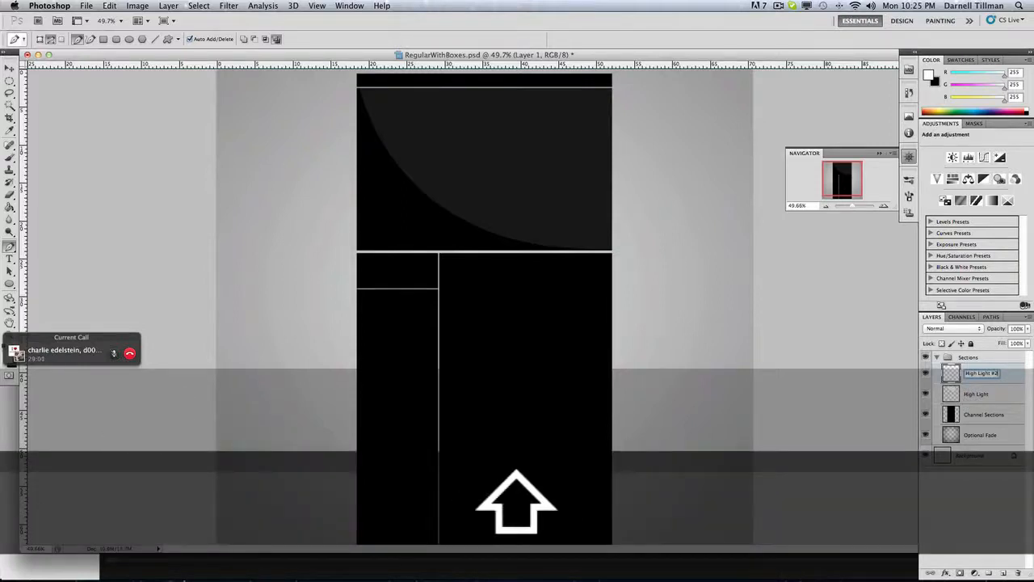
click(981, 372)
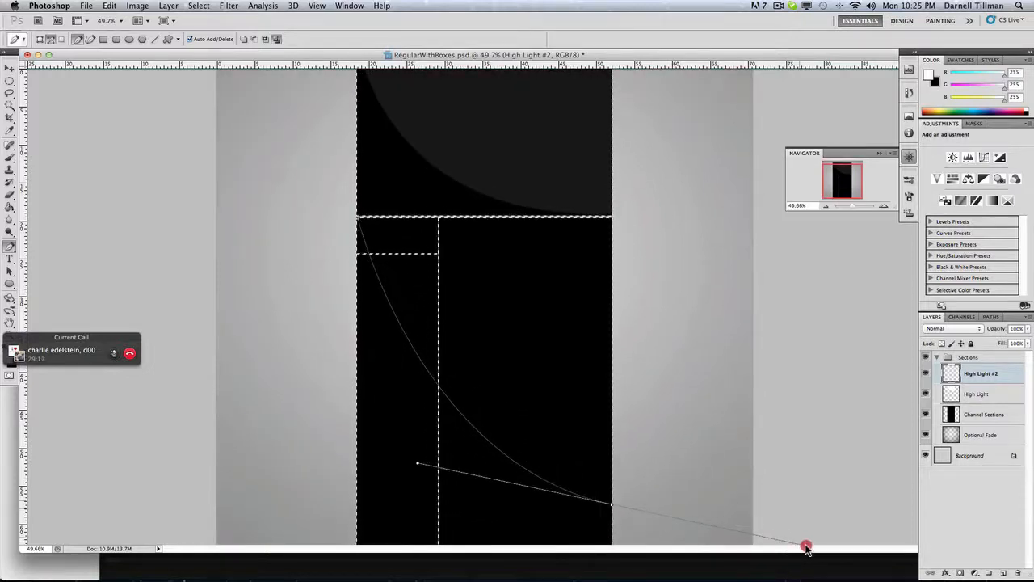
drag(805, 546, 834, 486)
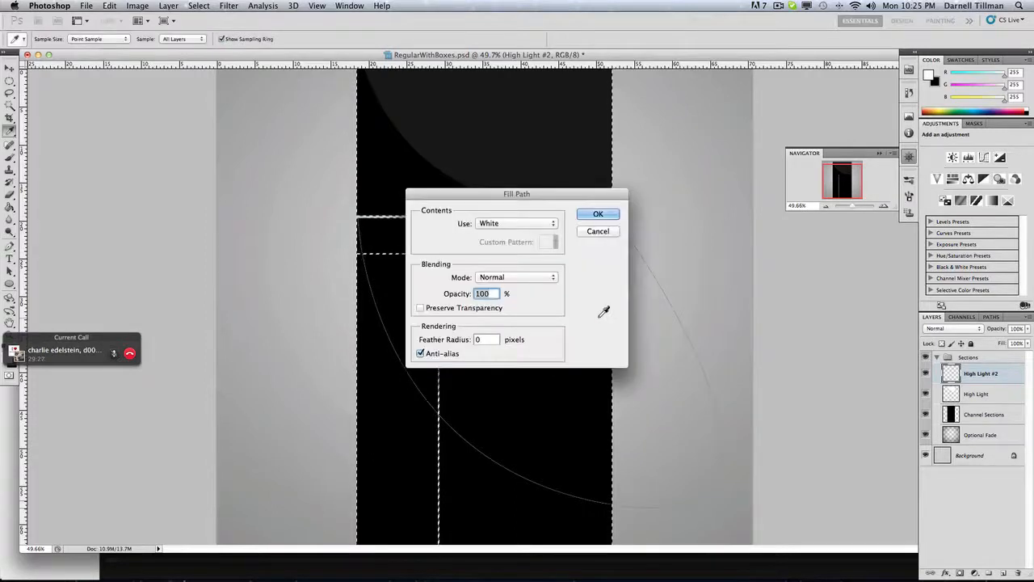
click(598, 213)
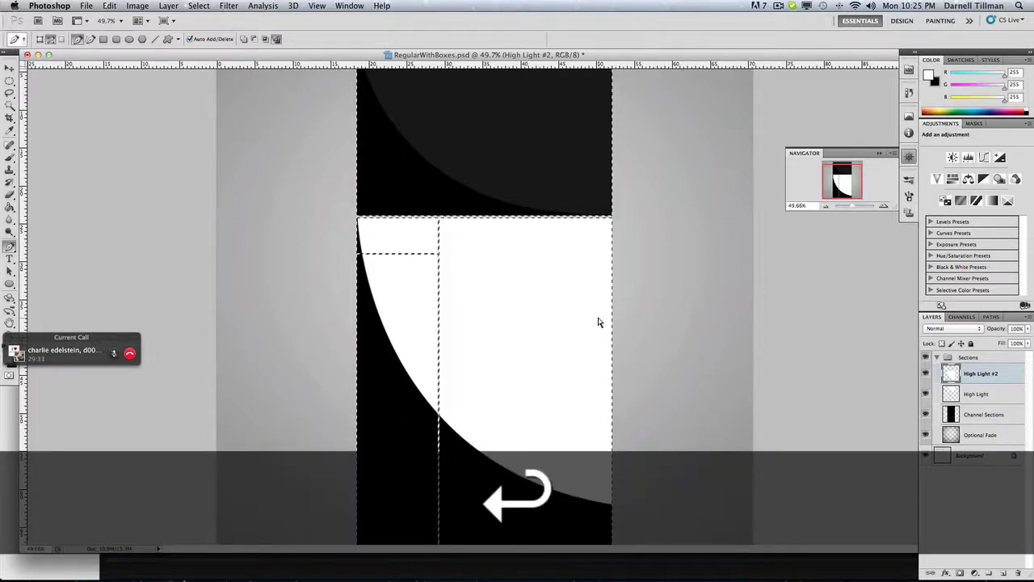
key(cmd+d)
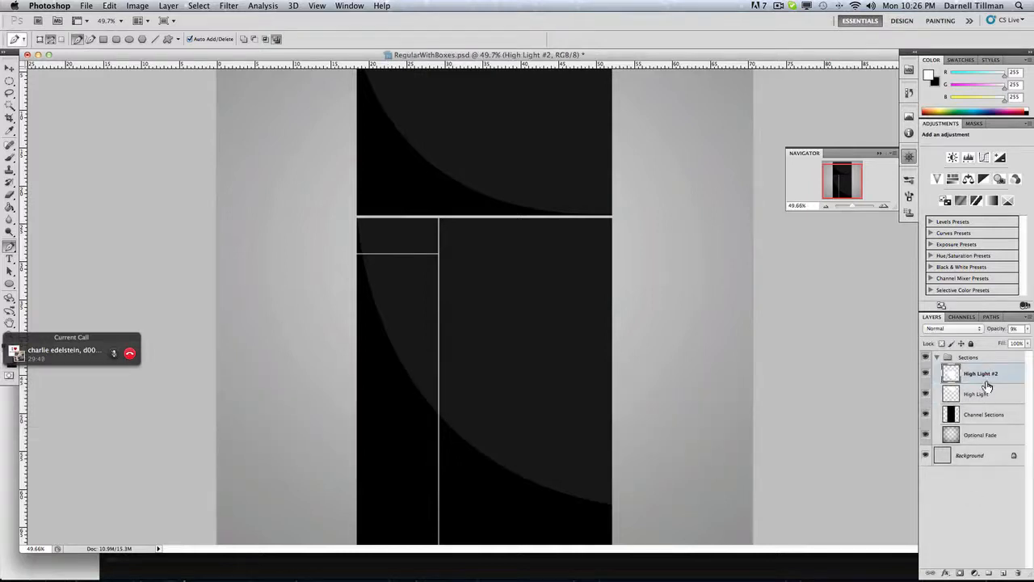
Group both highlight layers as High Lights inside Sections and switch to the Brush tool
right_click(981, 373)
text(High Lights)
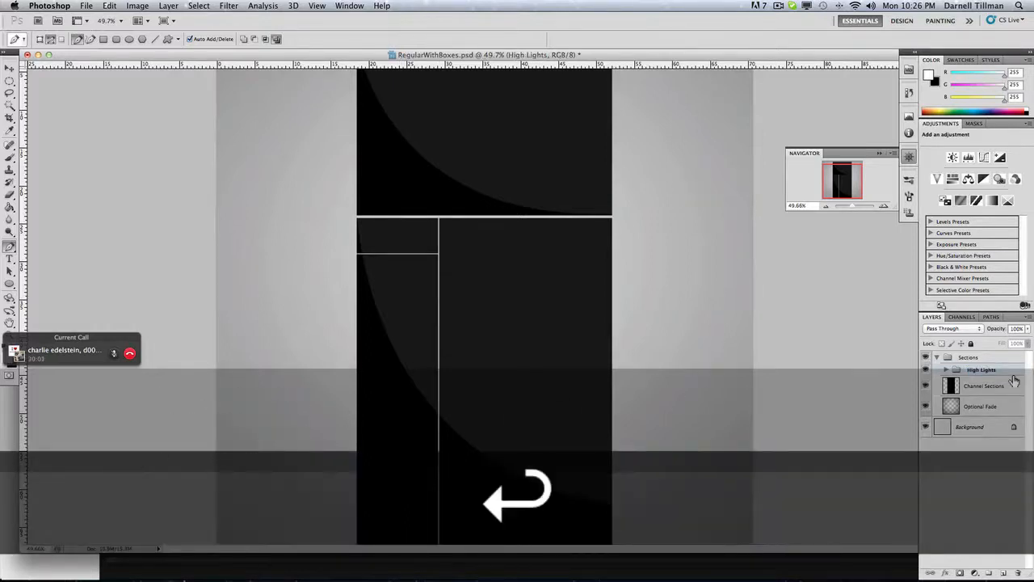
click(947, 370)
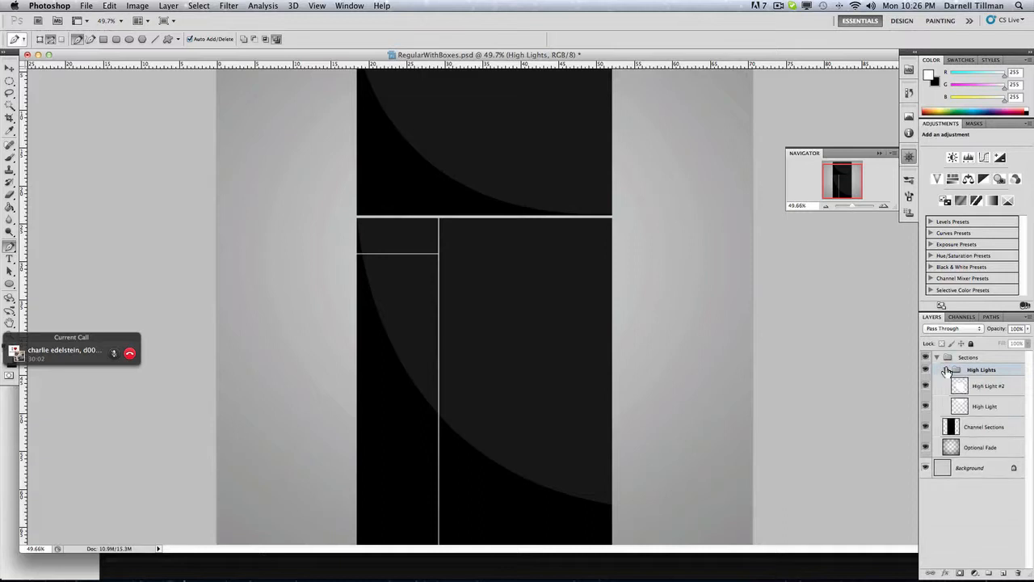
click(988, 385)
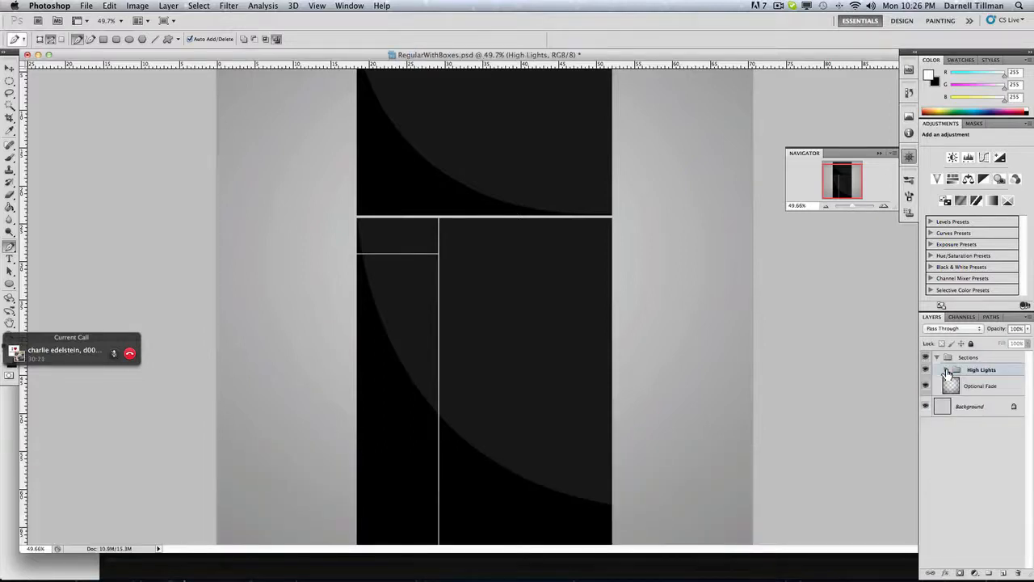
click(937, 357)
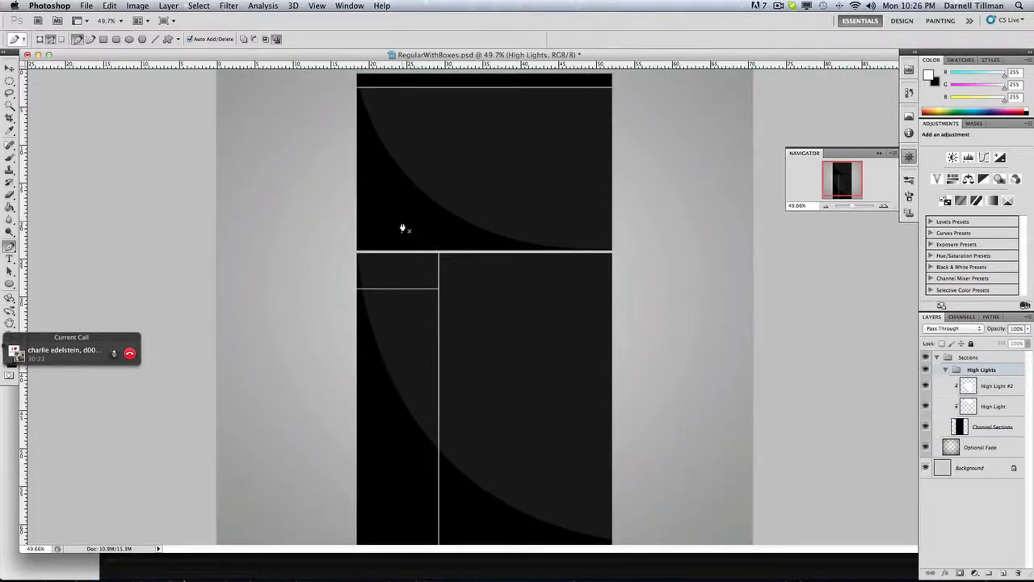
mouse_move(449, 290)
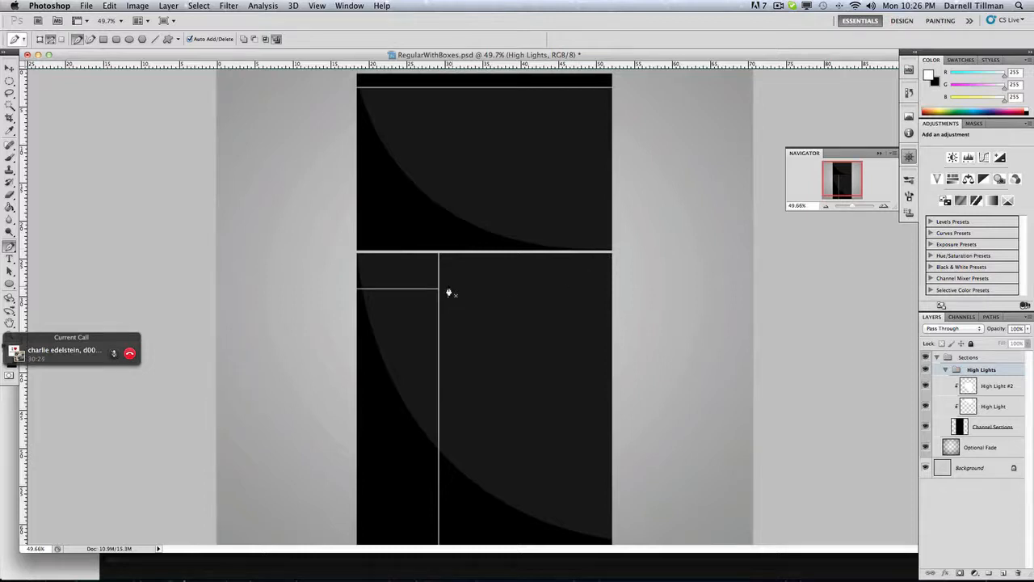
mouse_move(120, 288)
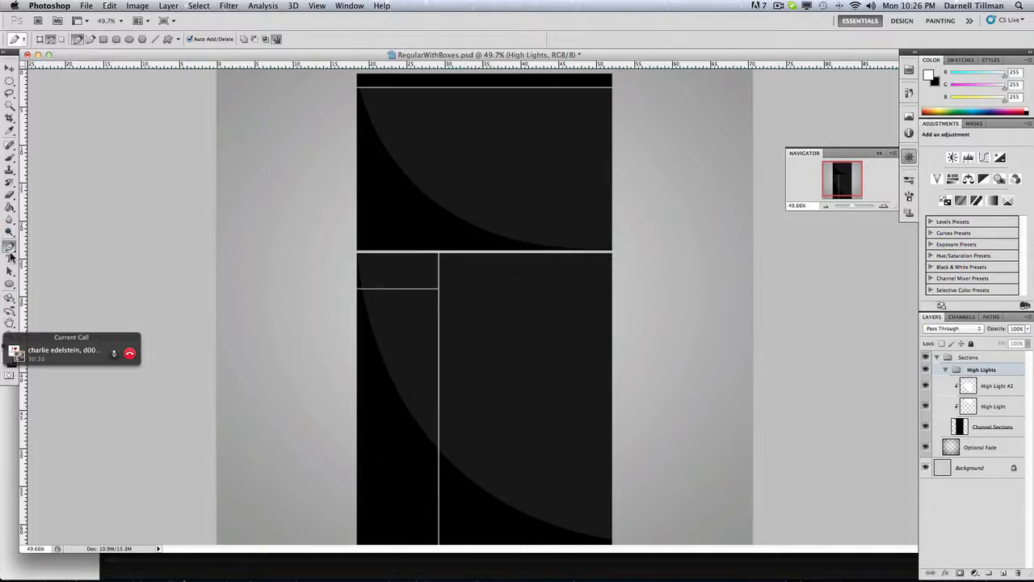
click(10, 145)
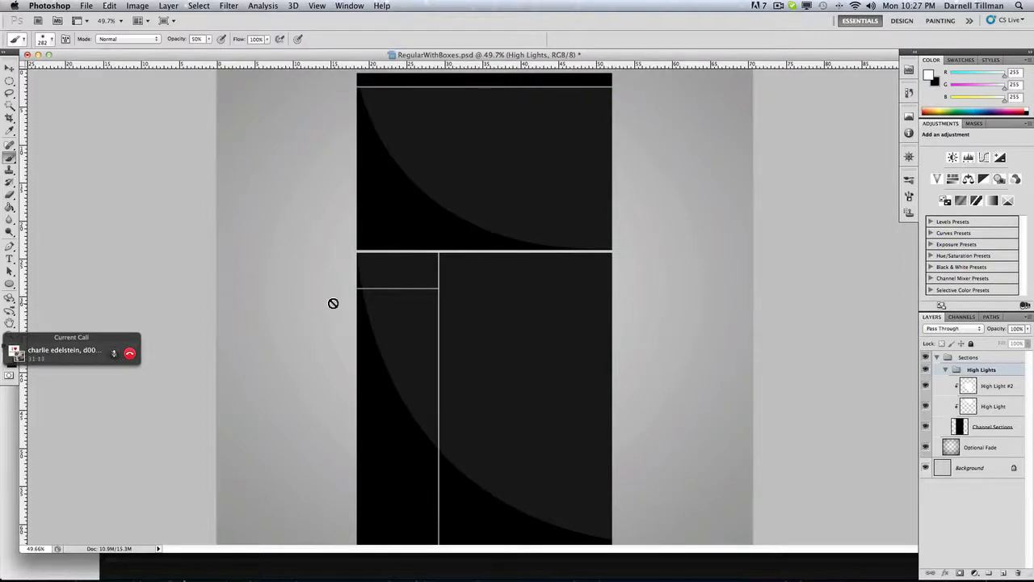
mouse_move(11, 250)
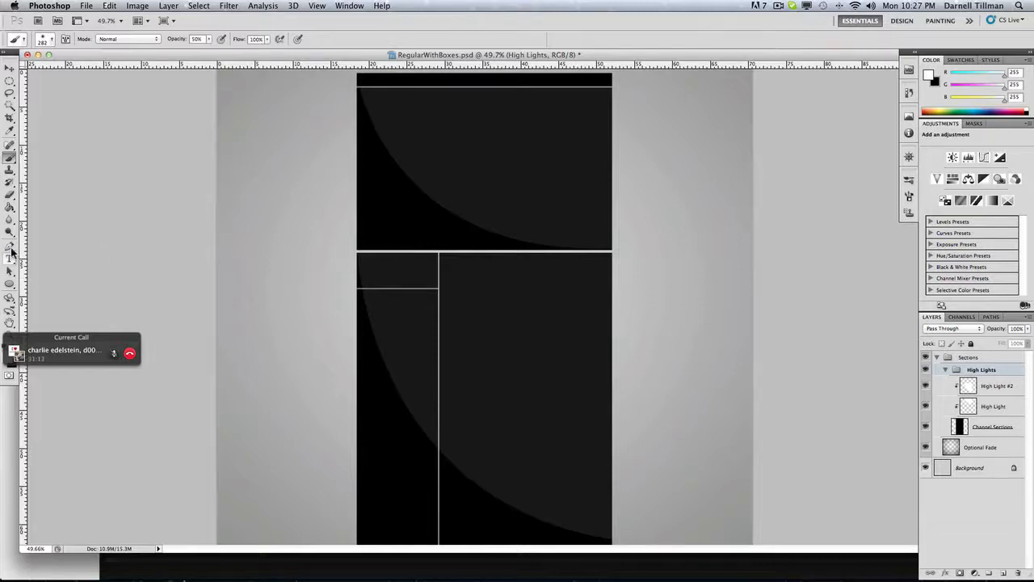
Add a new empty Layer 1 above Sections and reduce the brush size
click(12, 252)
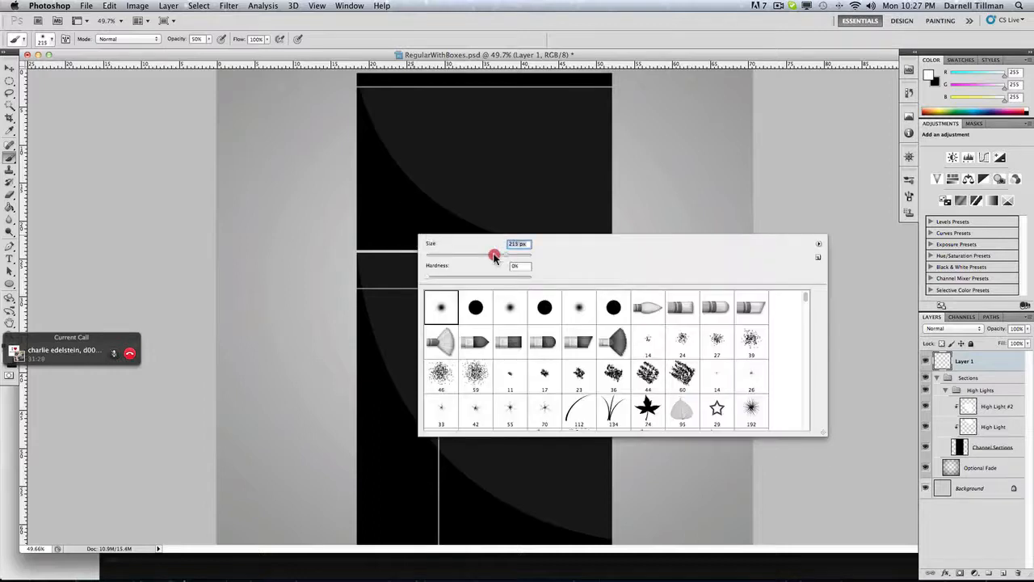
drag(495, 252, 428, 252)
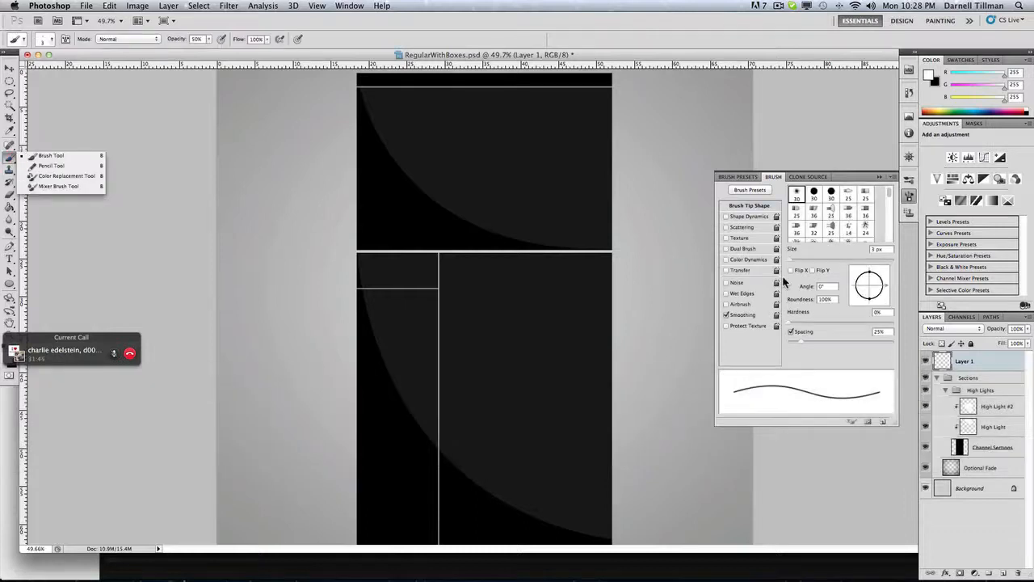
Enable Shape Dynamics on the brush and adjust its Size Jitter control
click(727, 217)
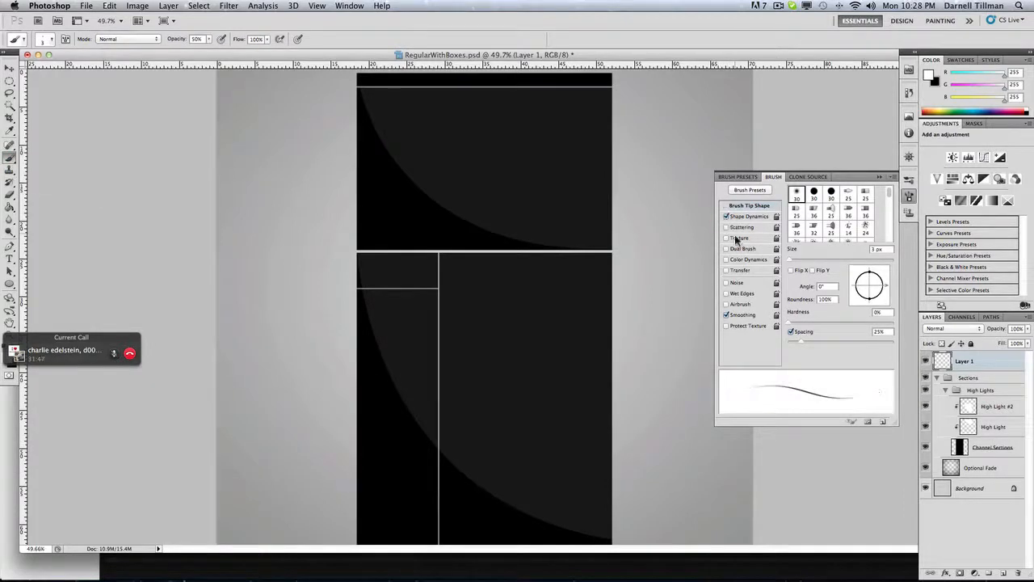
click(725, 270)
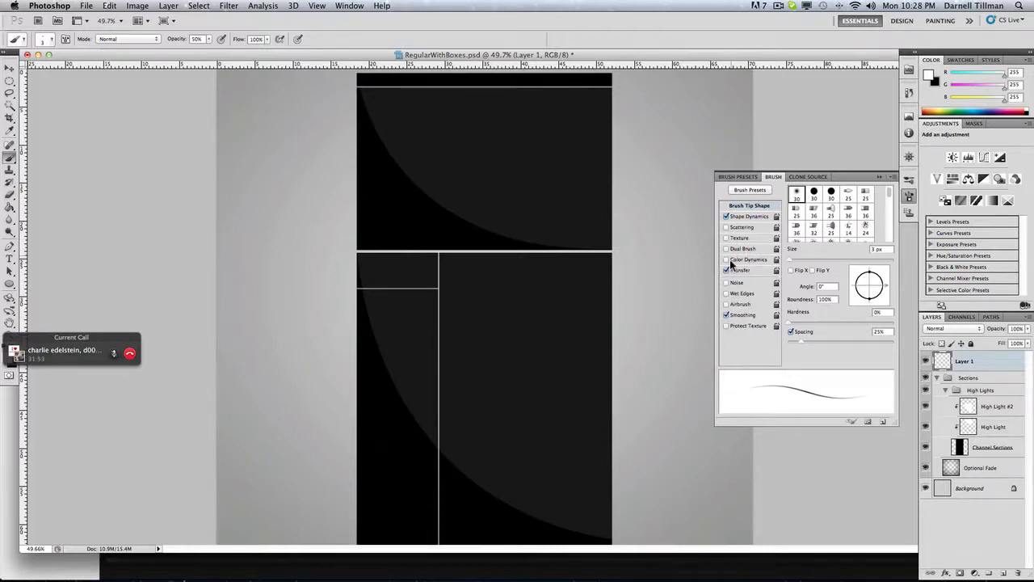
click(727, 268)
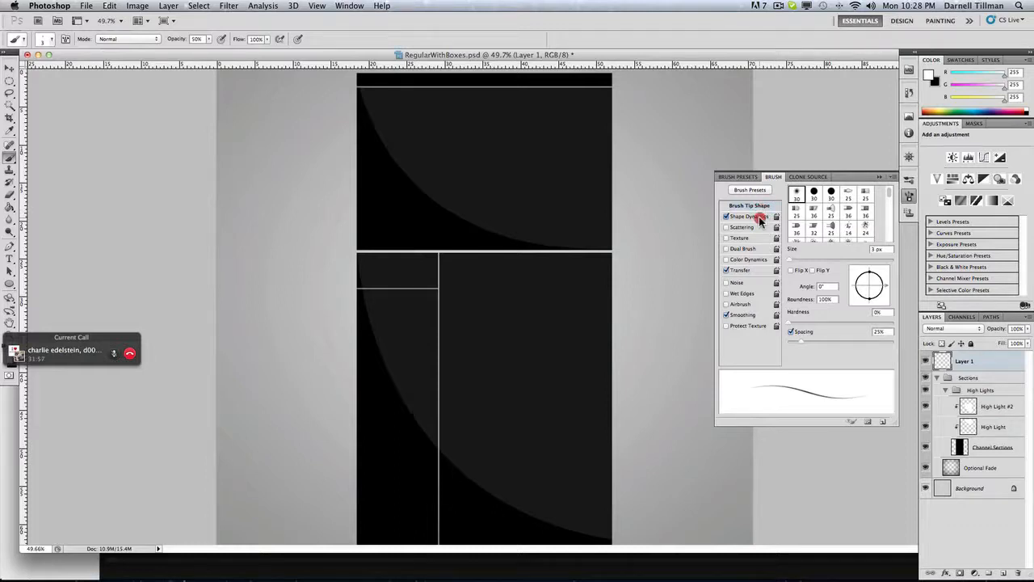
click(748, 216)
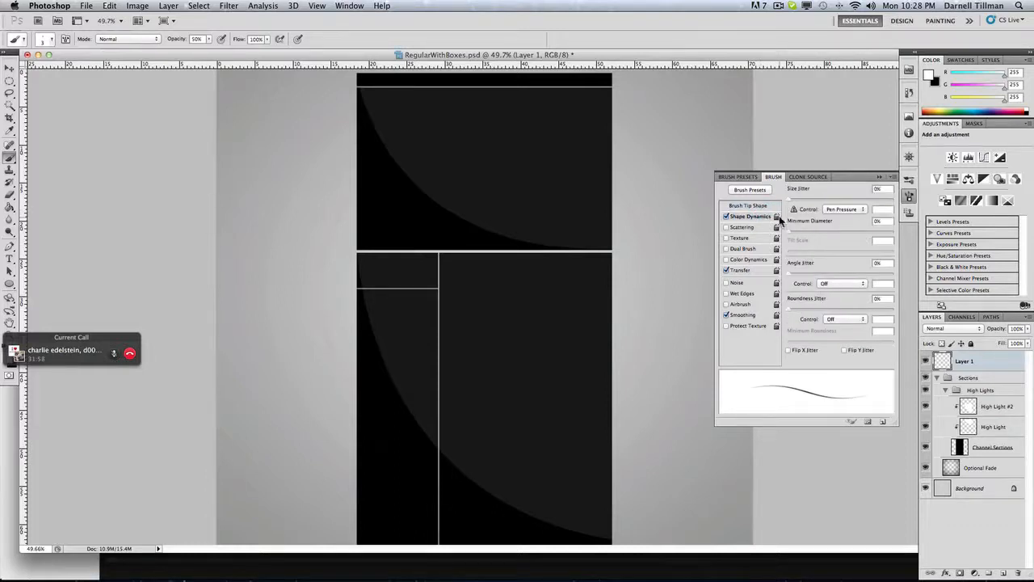
drag(789, 200, 824, 200)
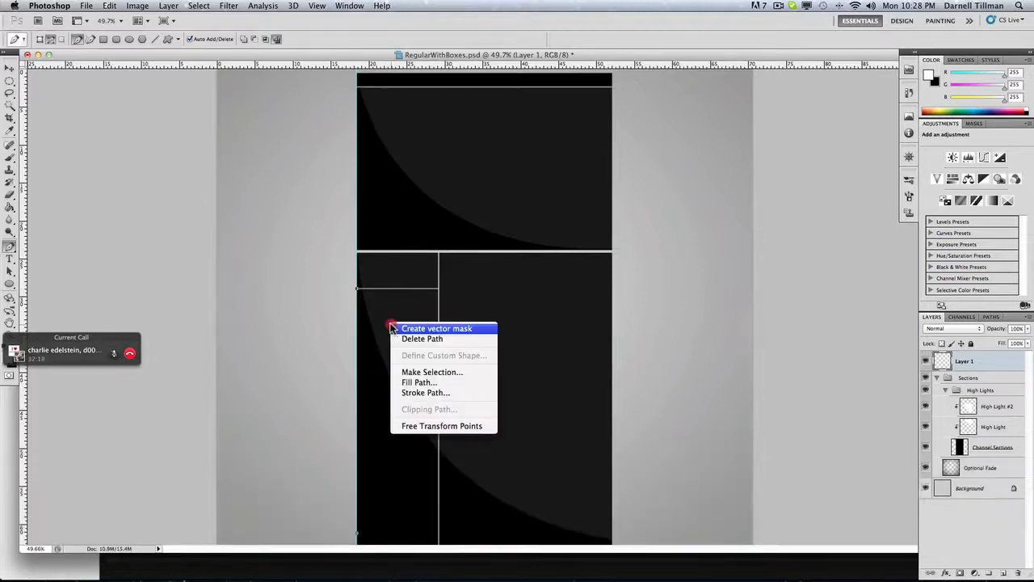
Stroke the divider path with the Brush tool using Simulate Pressure
click(426, 393)
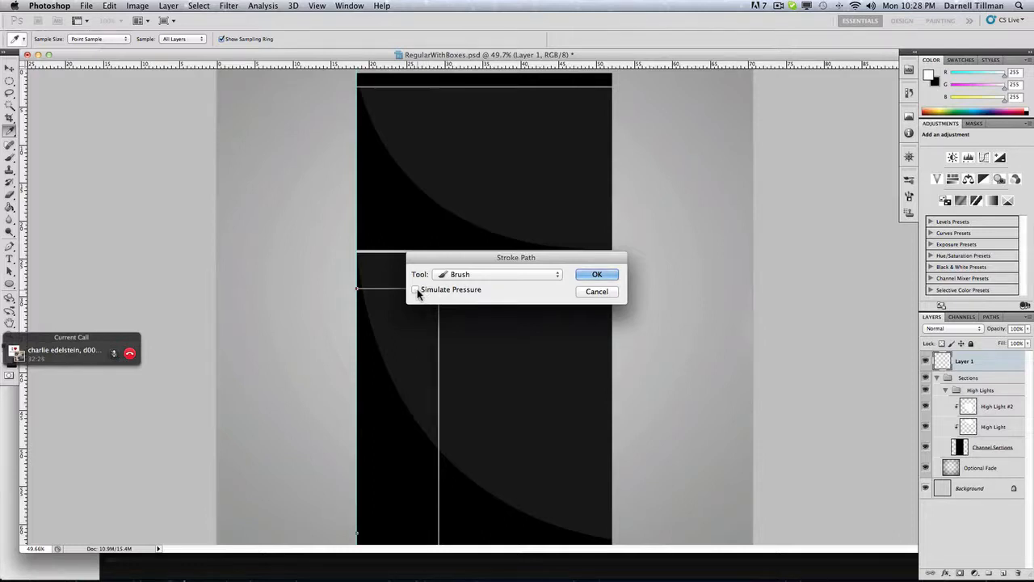
click(414, 290)
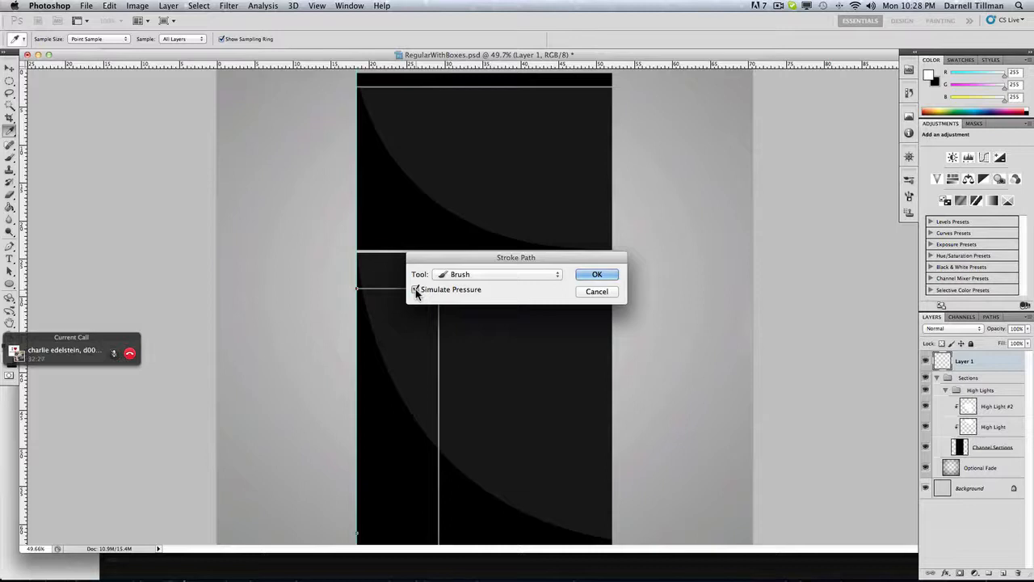
click(598, 274)
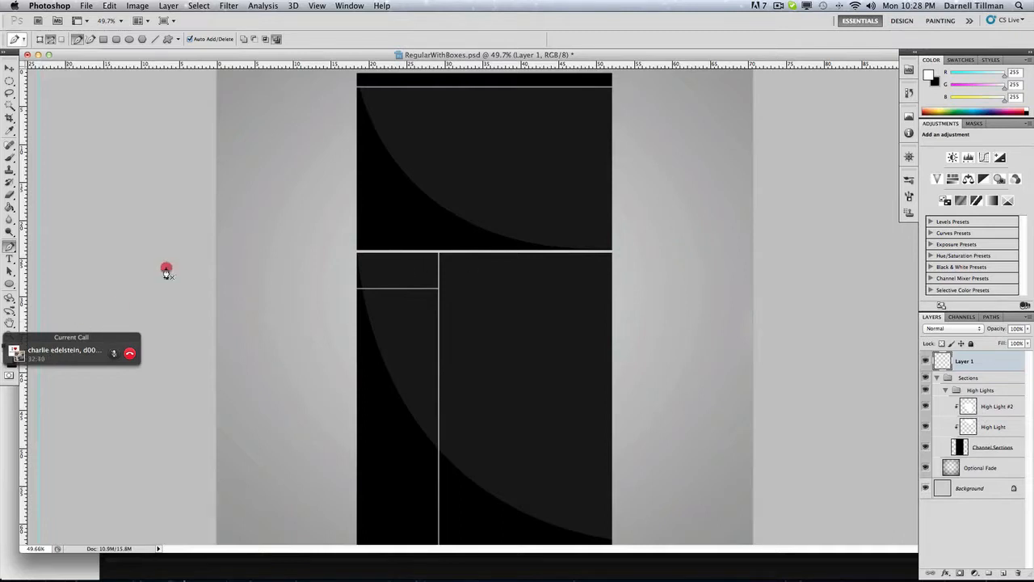
mouse_move(136, 333)
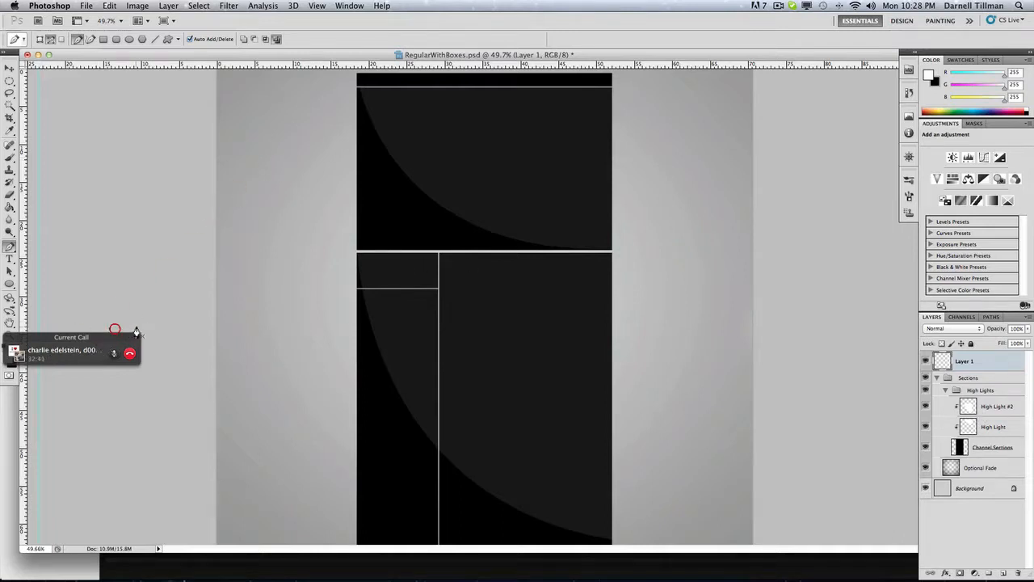
Undo the stroke, set the foreground colour to white and reselect the Brush tool
key(cmd+z)
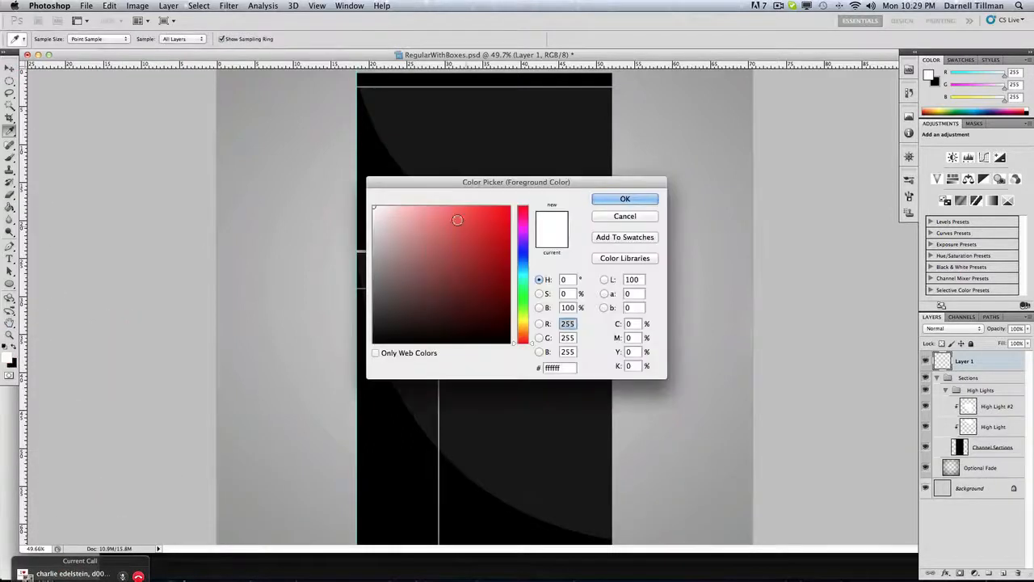
click(623, 199)
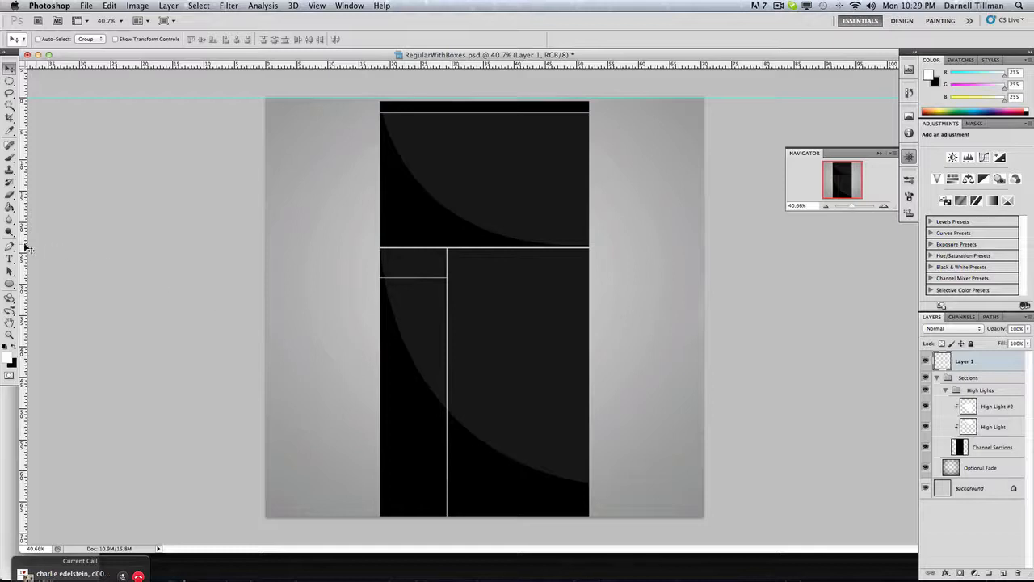
click(10, 145)
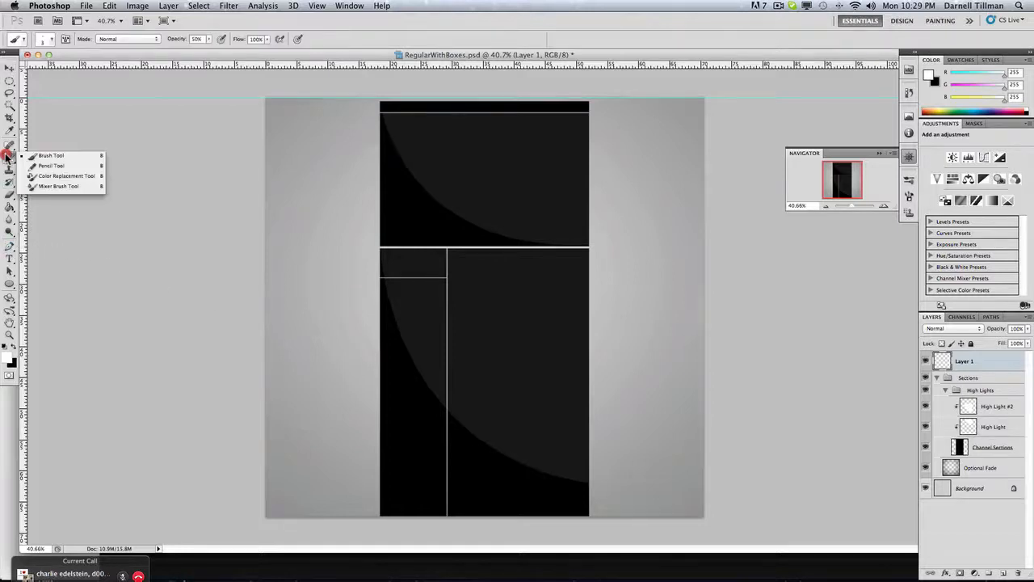
click(220, 39)
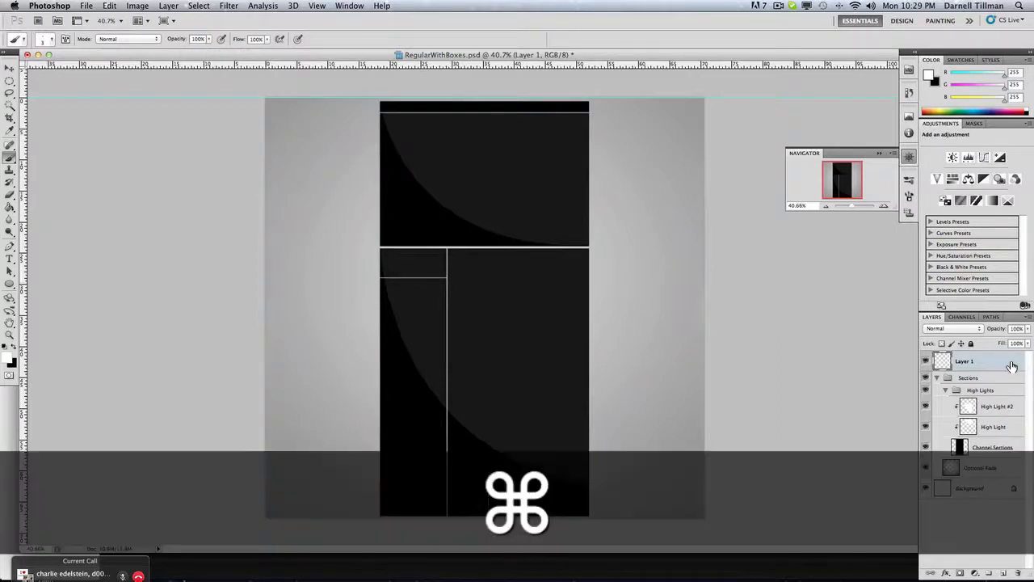
key(cmd+alt+z)
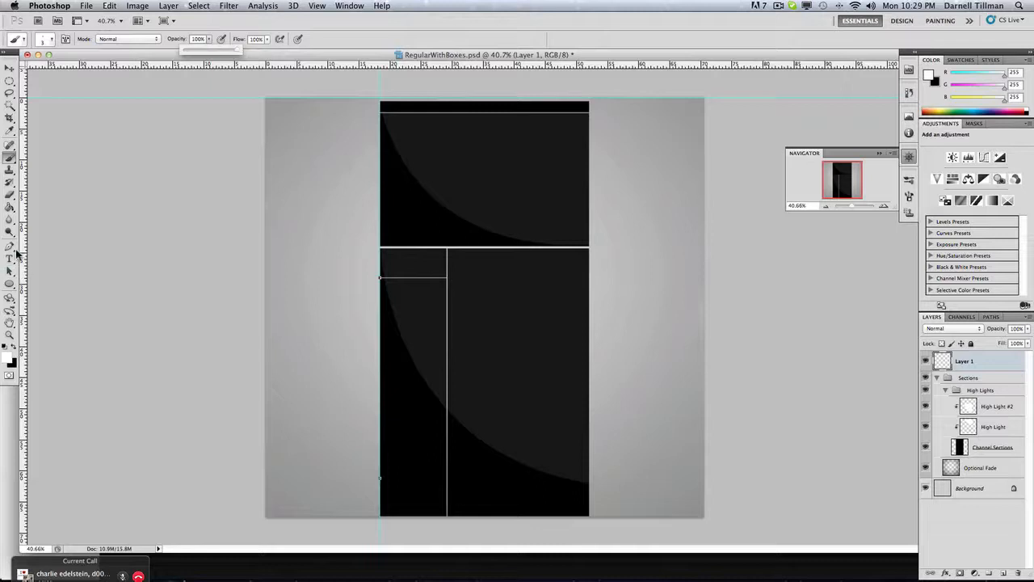
Stroke the divider path in white with simulated pressure and reopen the brush settings
click(10, 247)
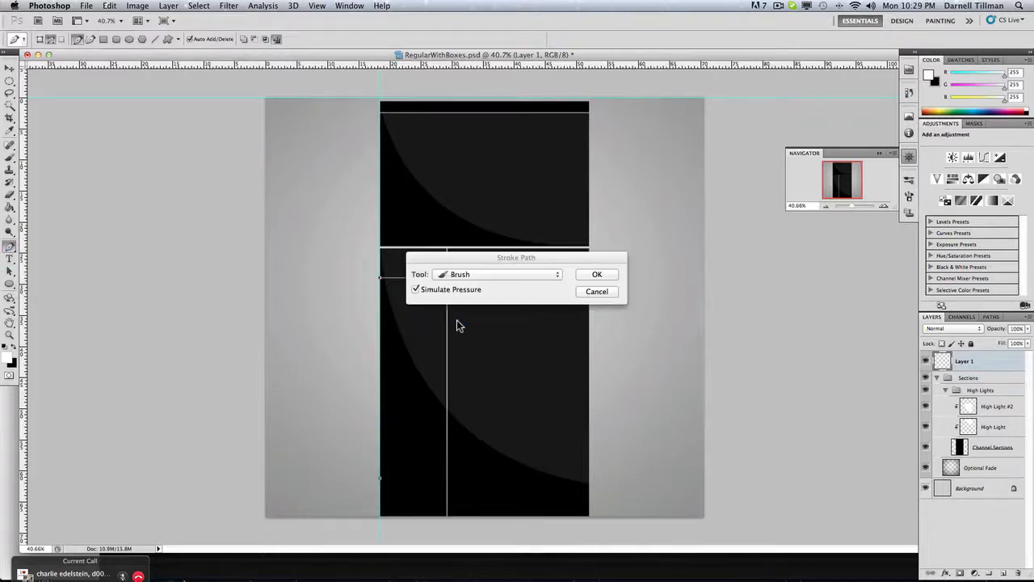
click(597, 274)
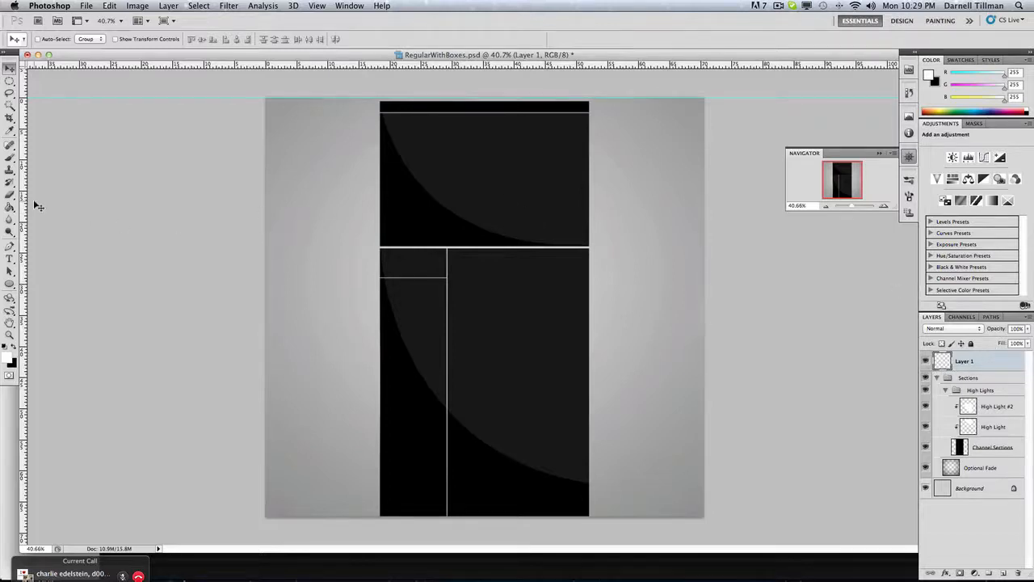
click(9, 158)
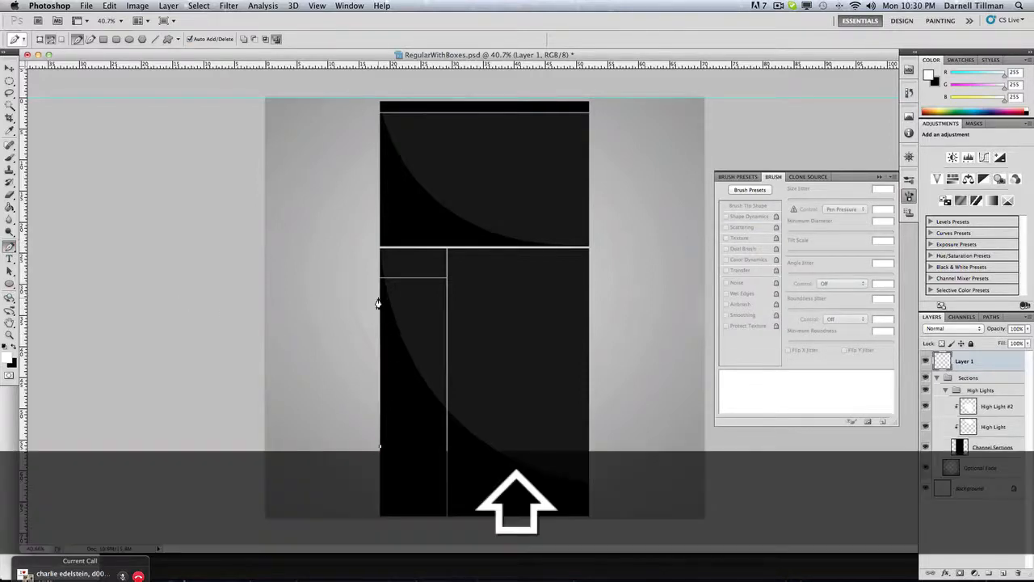
Stroke the vertical path and then the horizontal path with the white brush via Stroke Path
right_click(402, 315)
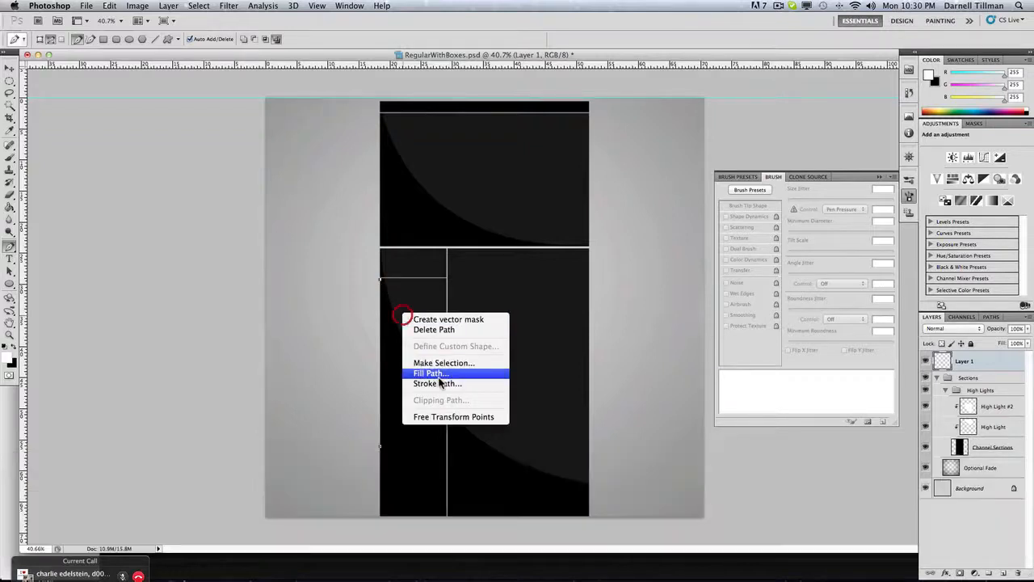
click(430, 371)
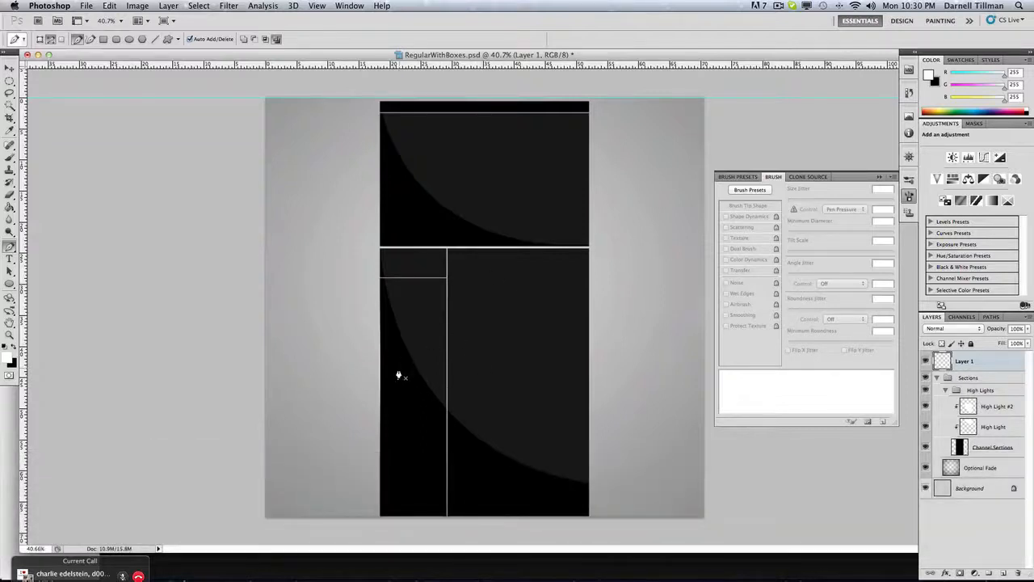
mouse_move(382, 255)
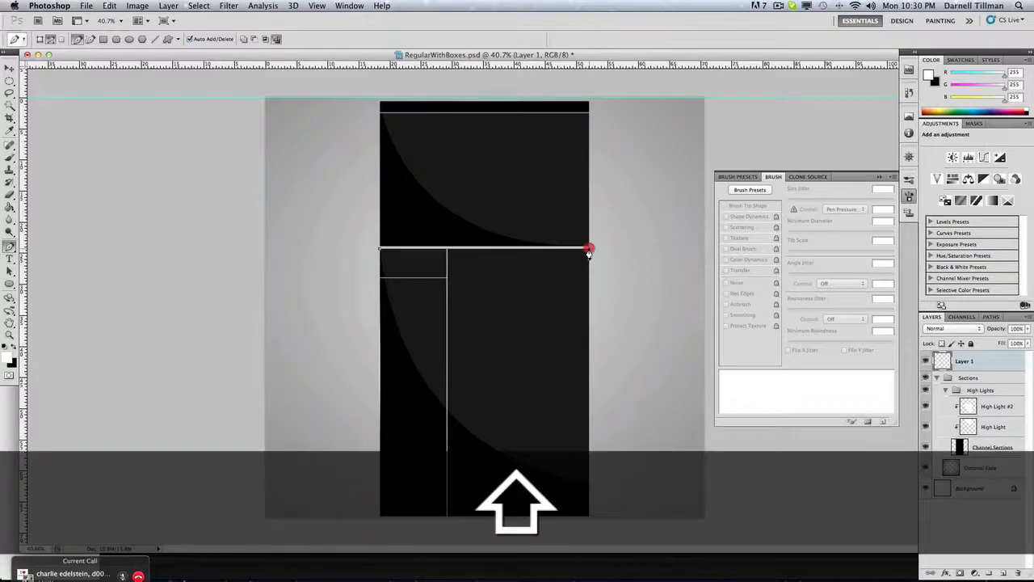
right_click(588, 249)
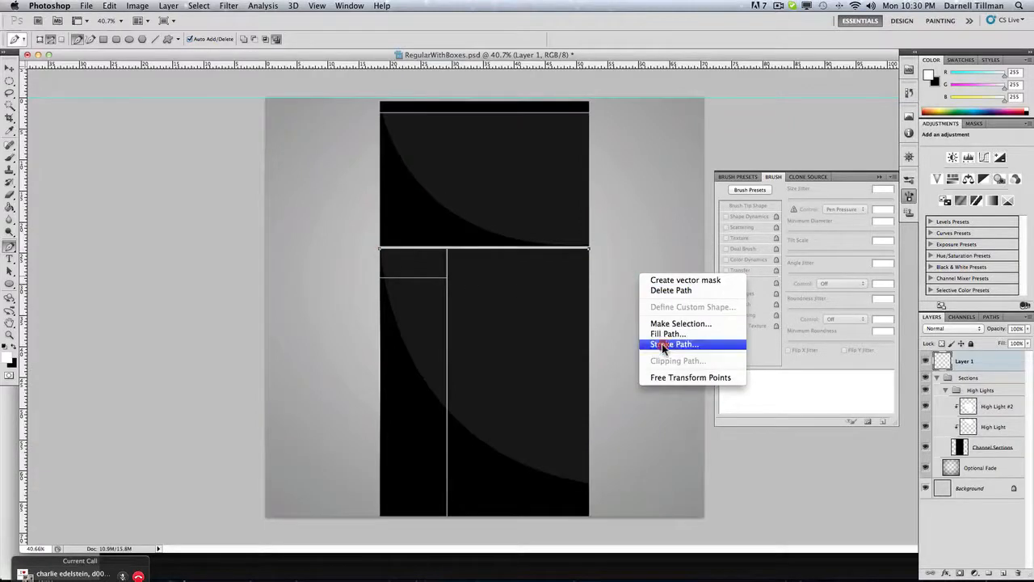
click(674, 344)
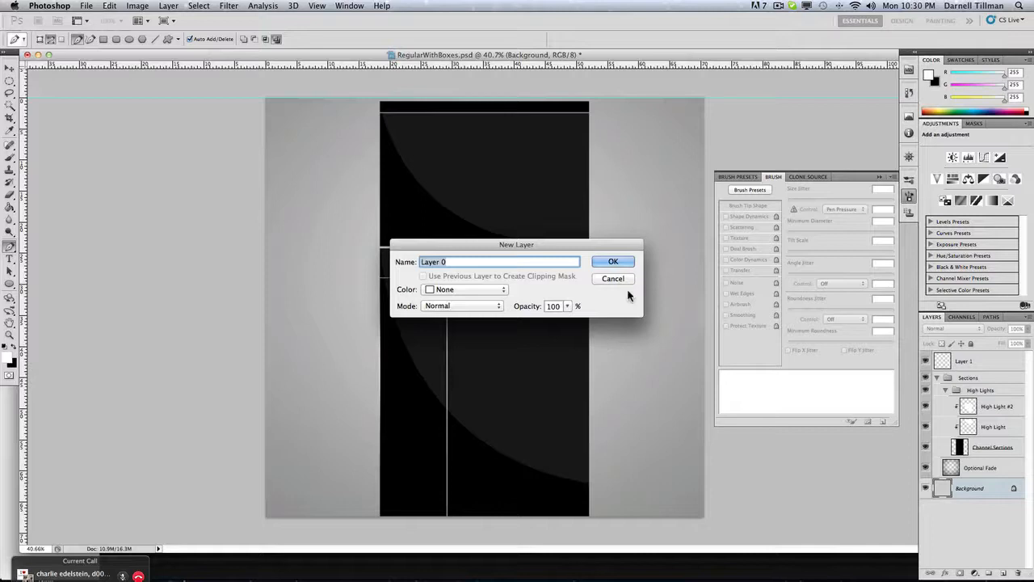
Convert the background to Layer 0 and give it a near-black Color Overlay layer style
click(614, 262)
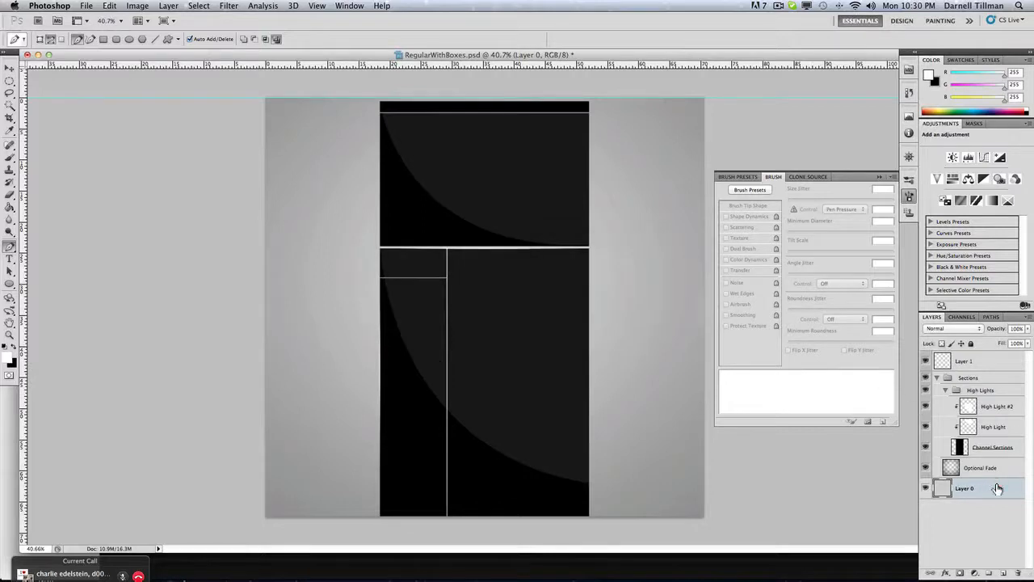
double_click(964, 488)
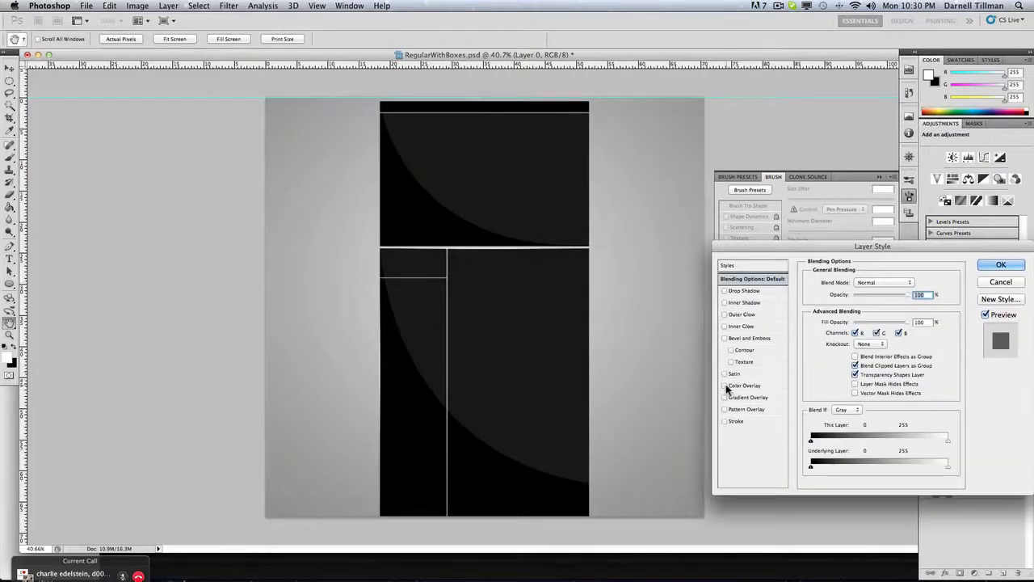
click(724, 384)
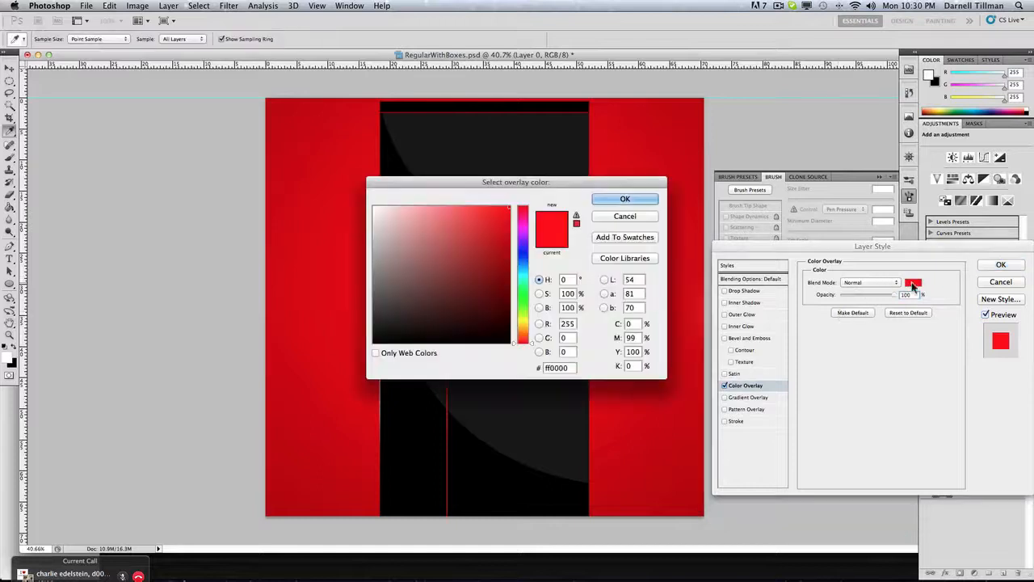
click(476, 336)
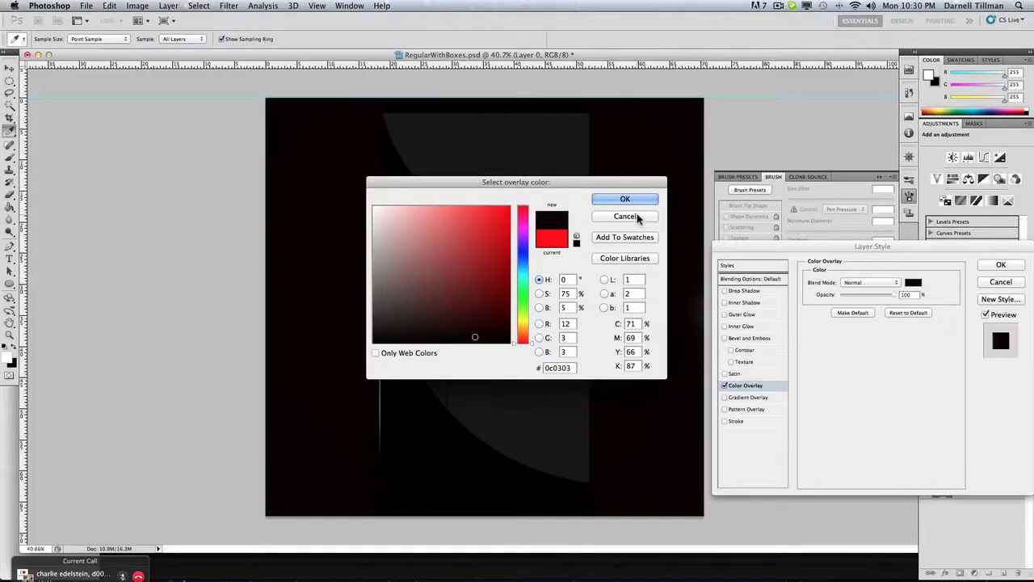
click(624, 217)
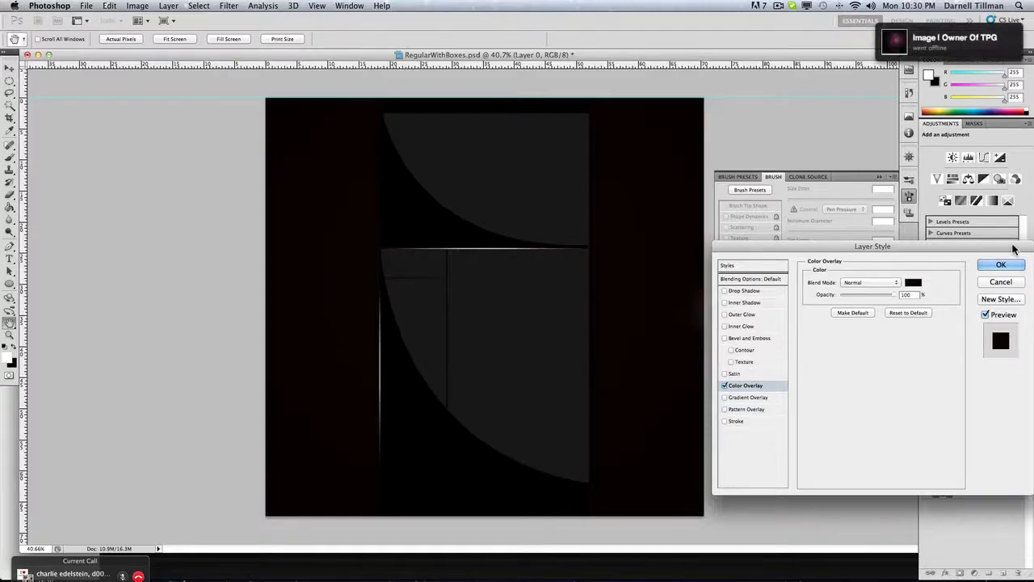
click(1000, 265)
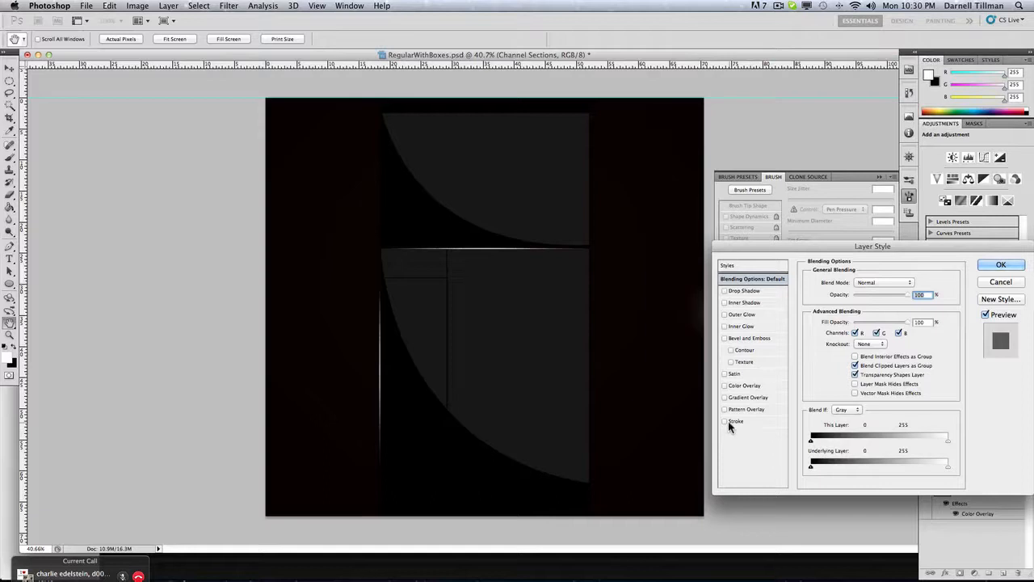
Add a white Stroke layer style to Channel Sections at about 50% opacity
click(737, 420)
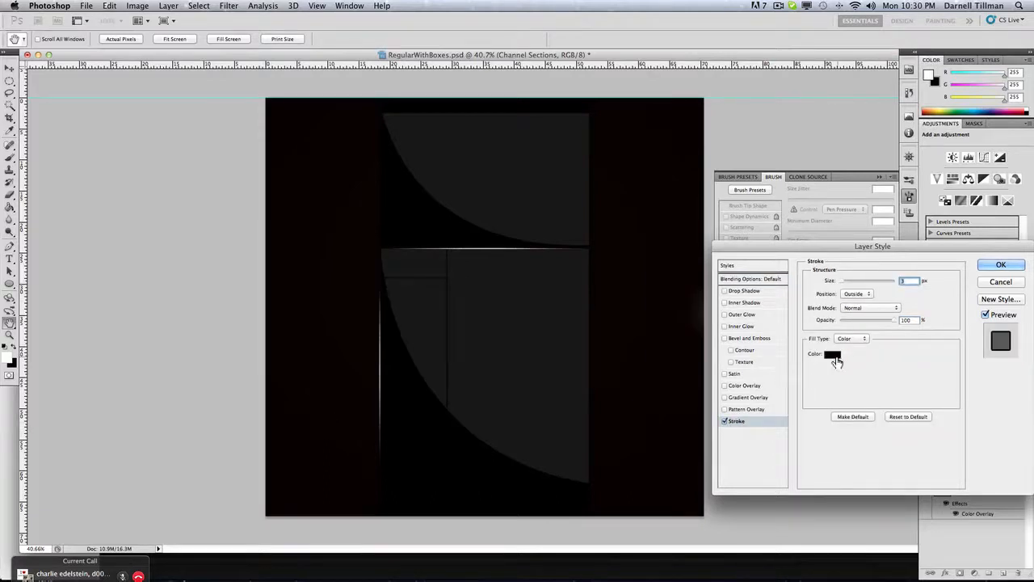
click(832, 354)
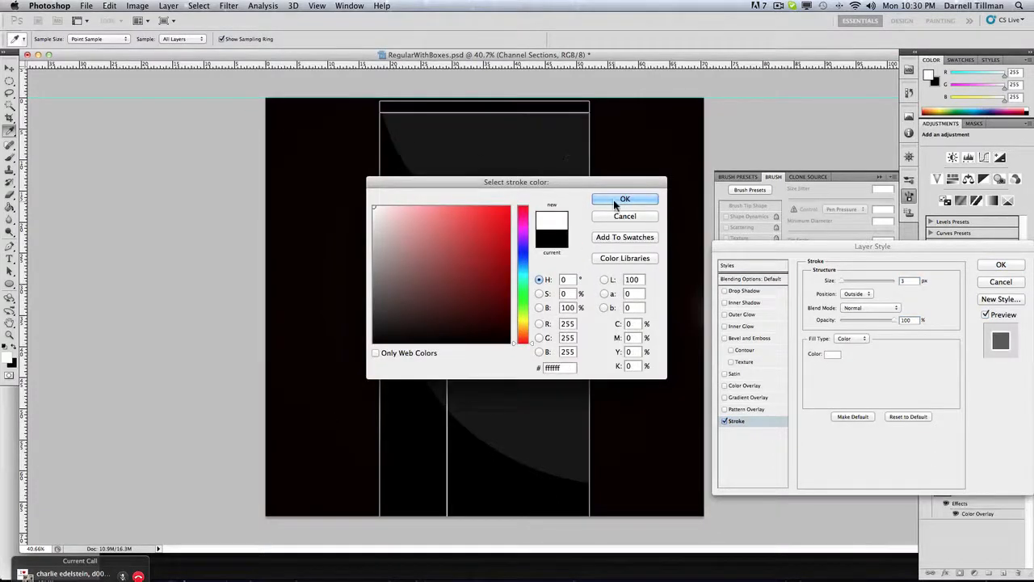
click(623, 198)
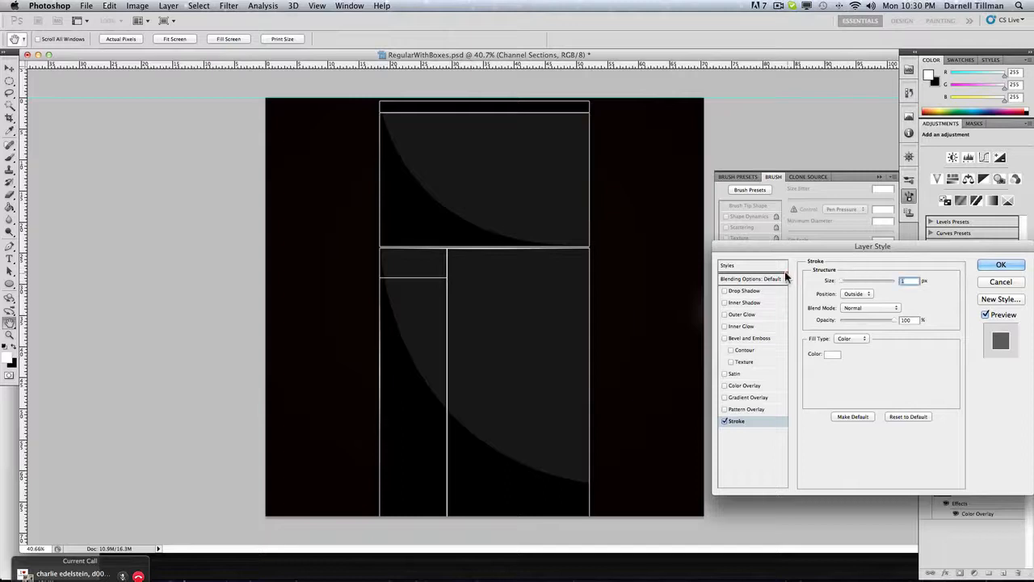
mouse_move(944, 359)
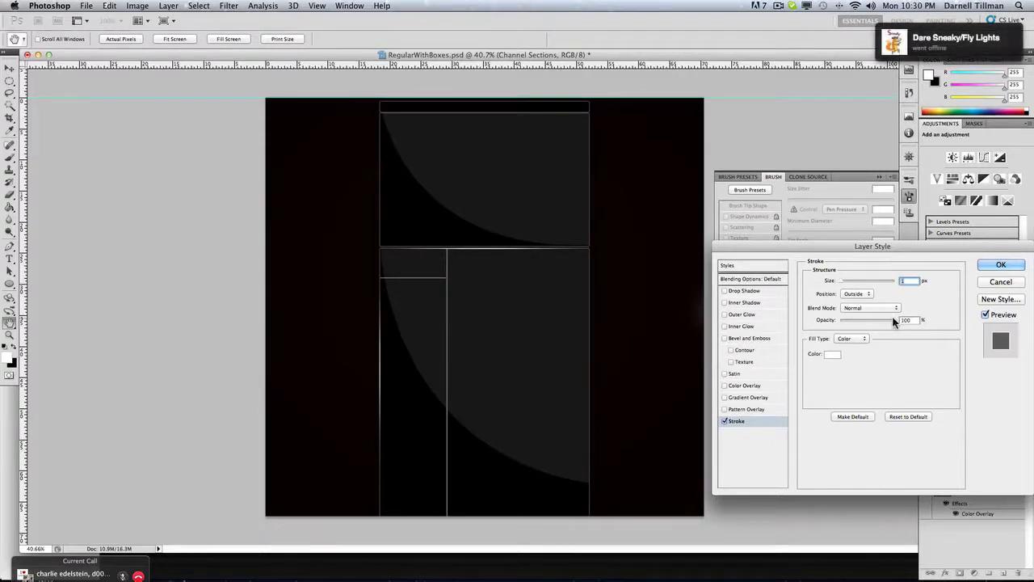
drag(896, 320, 873, 320)
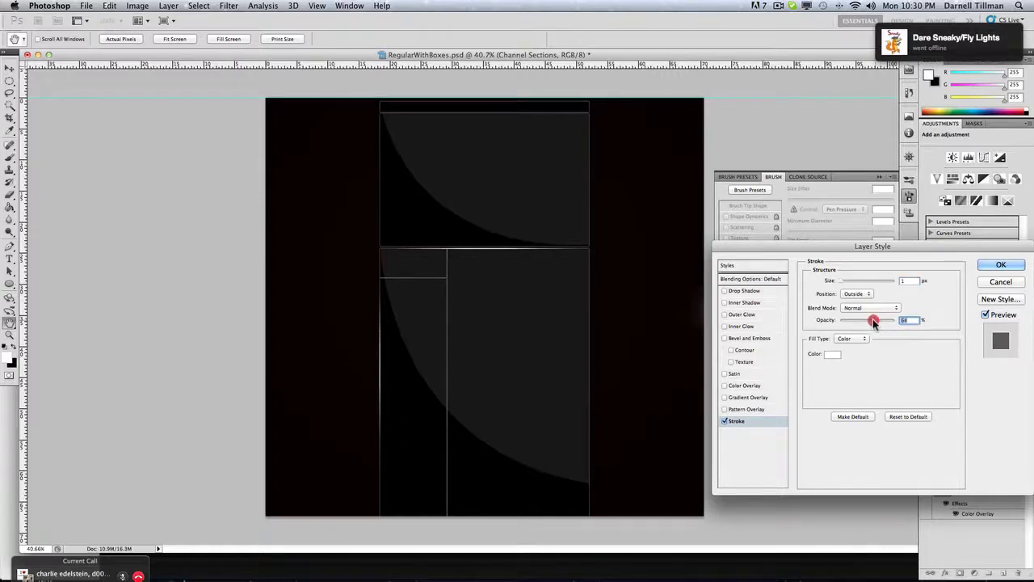
drag(875, 320, 870, 320)
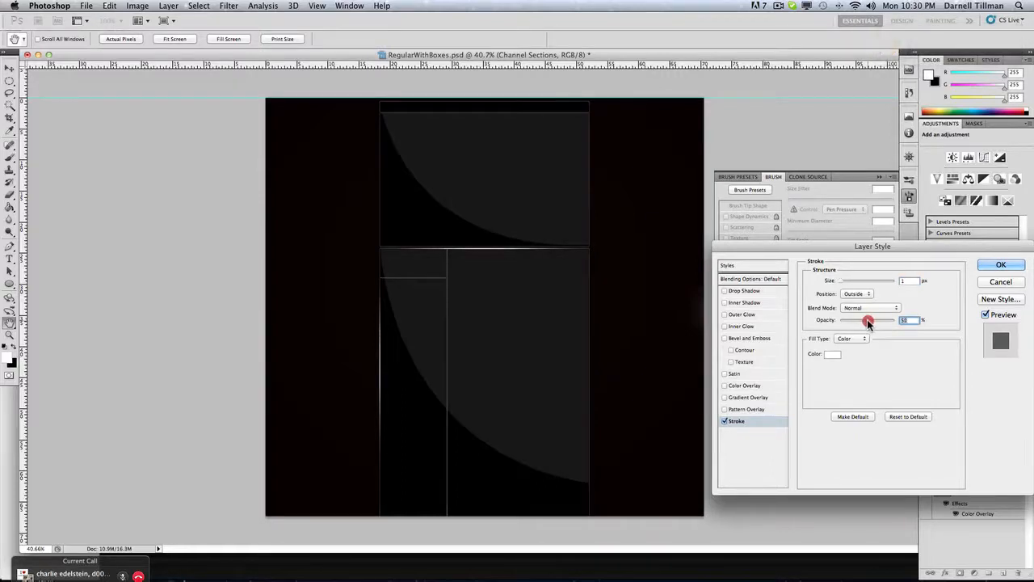
drag(869, 320, 871, 320)
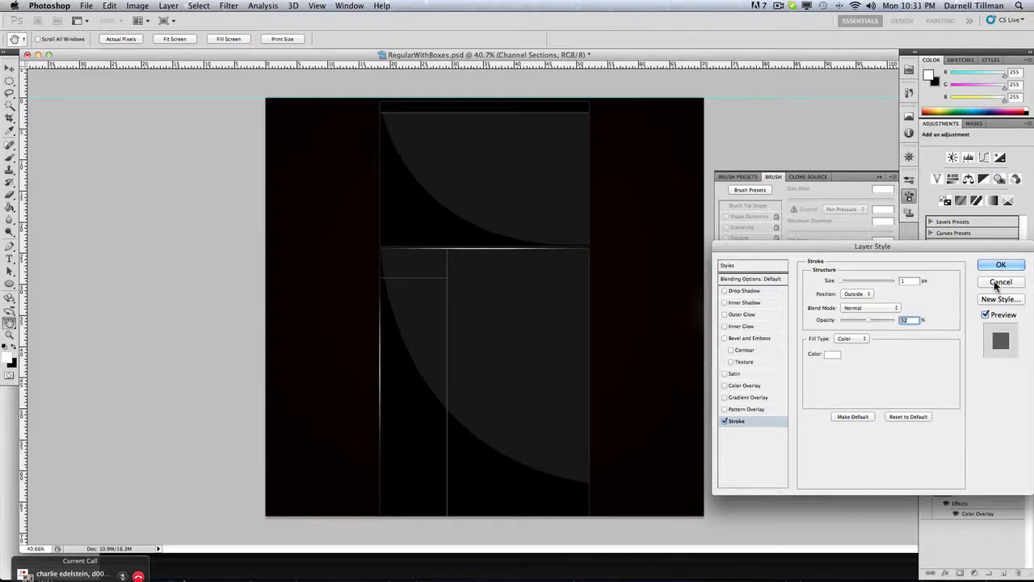
click(1000, 265)
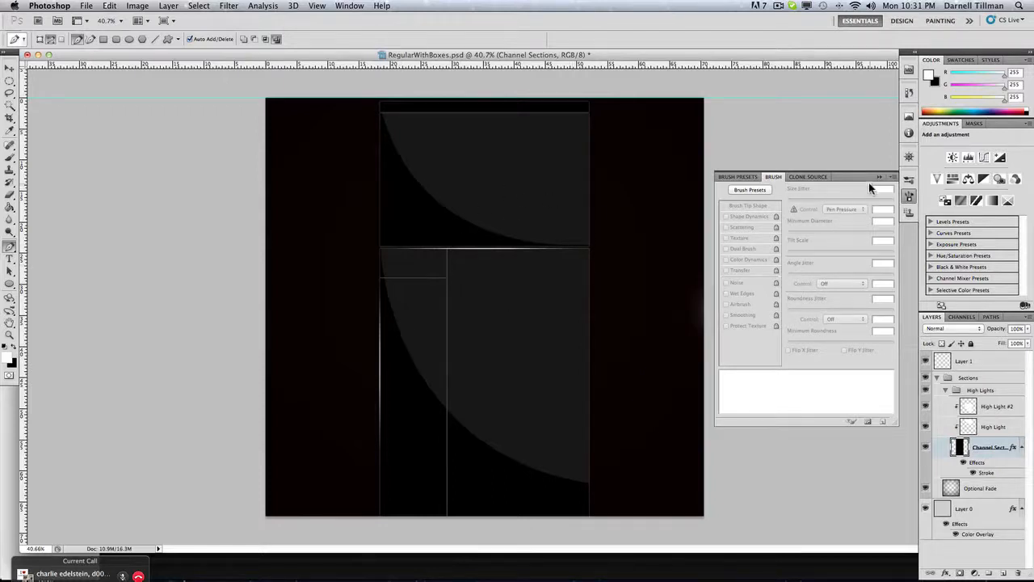
click(792, 7)
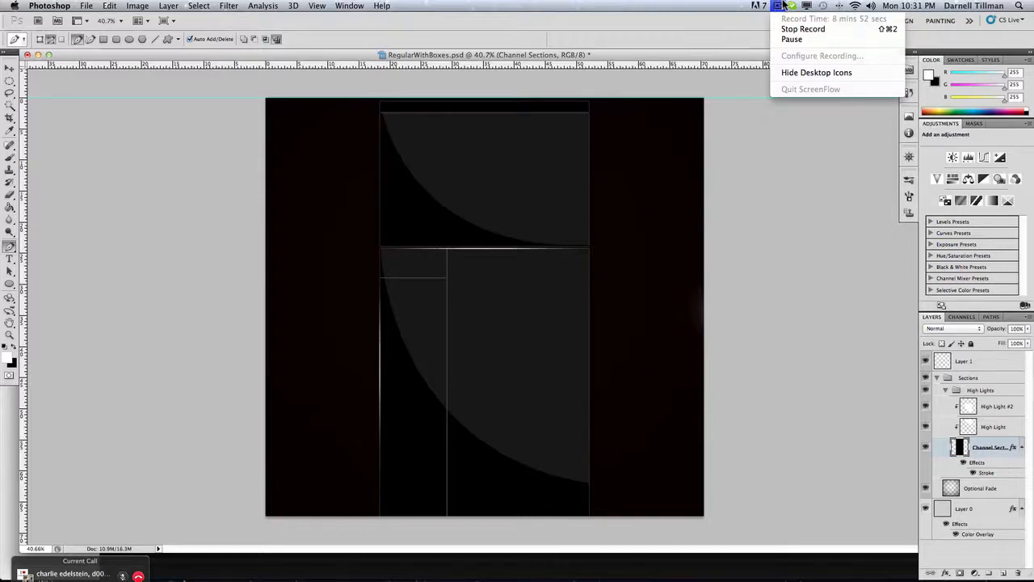
click(188, 236)
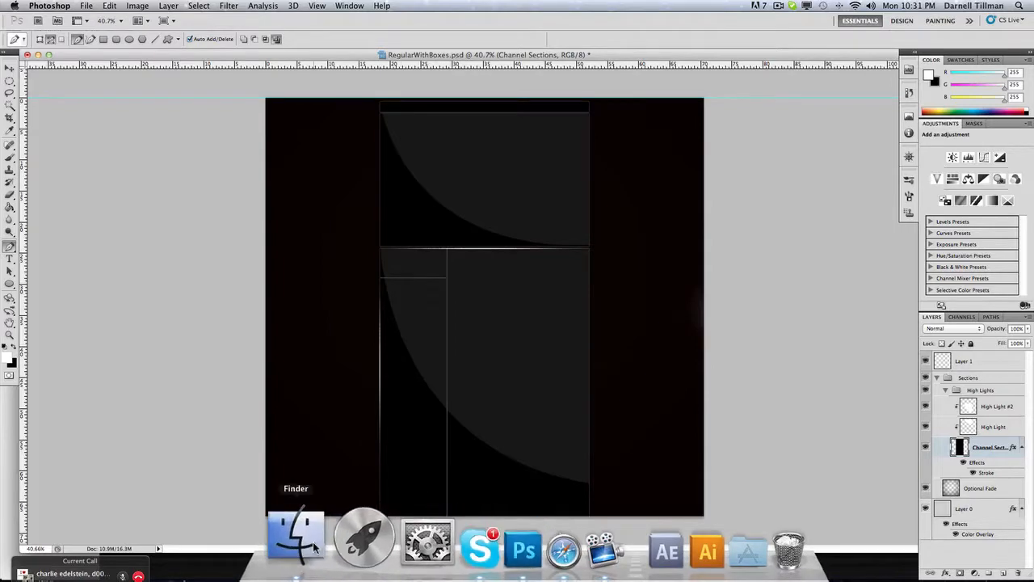
Search Finder for 'textures' and browse the first Textures folder's images
click(297, 536)
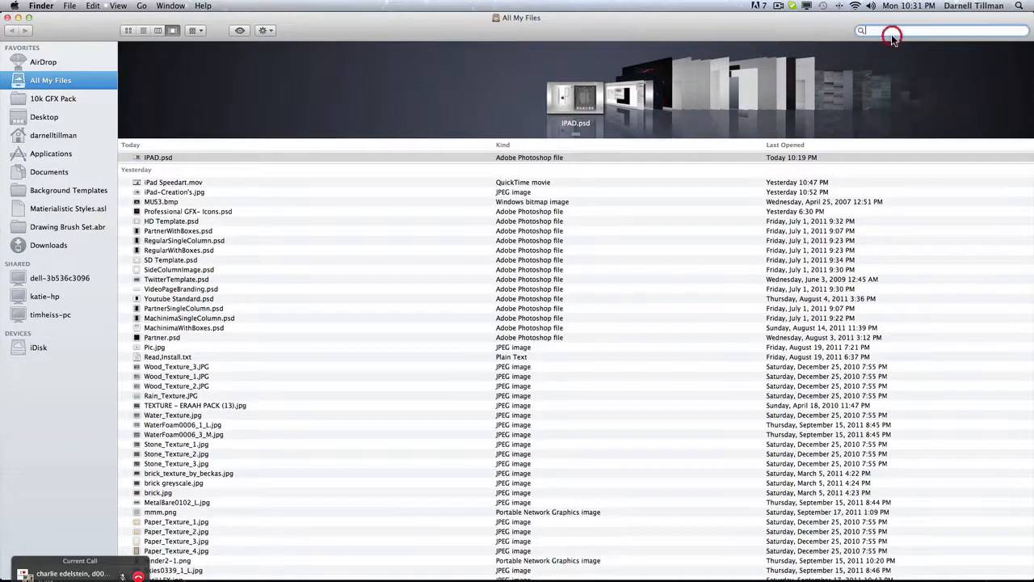
text(textures)
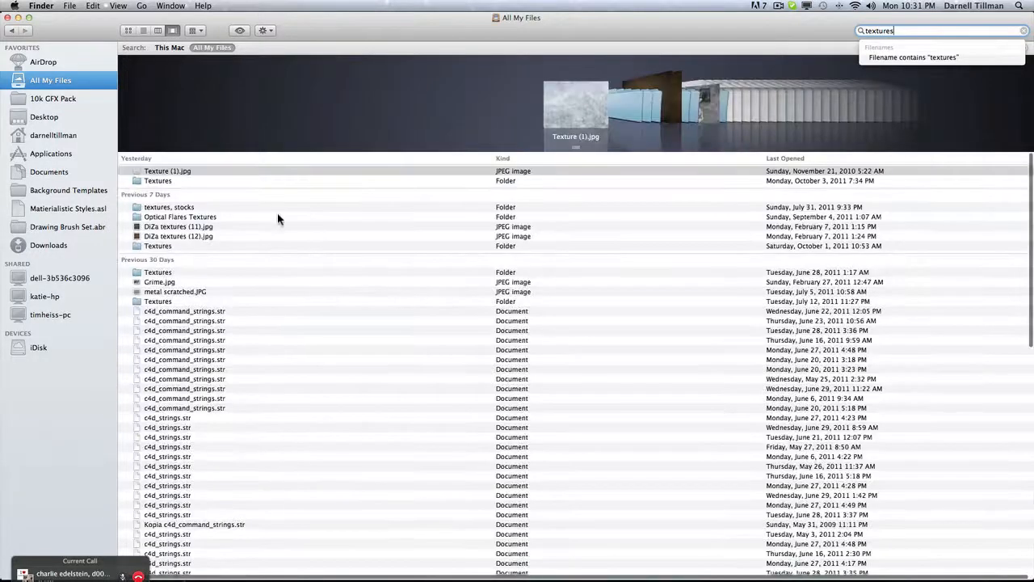
click(158, 181)
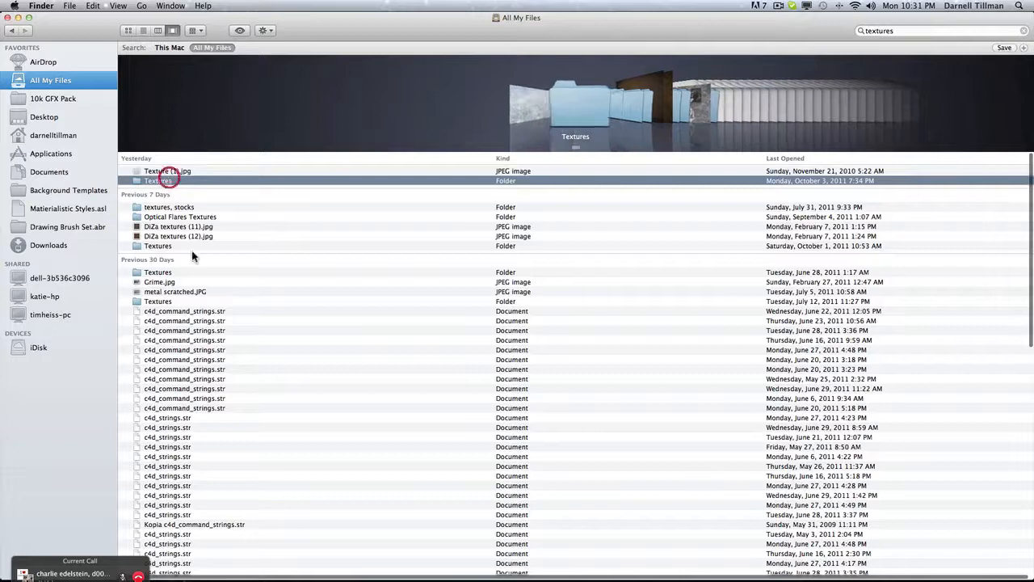
click(158, 271)
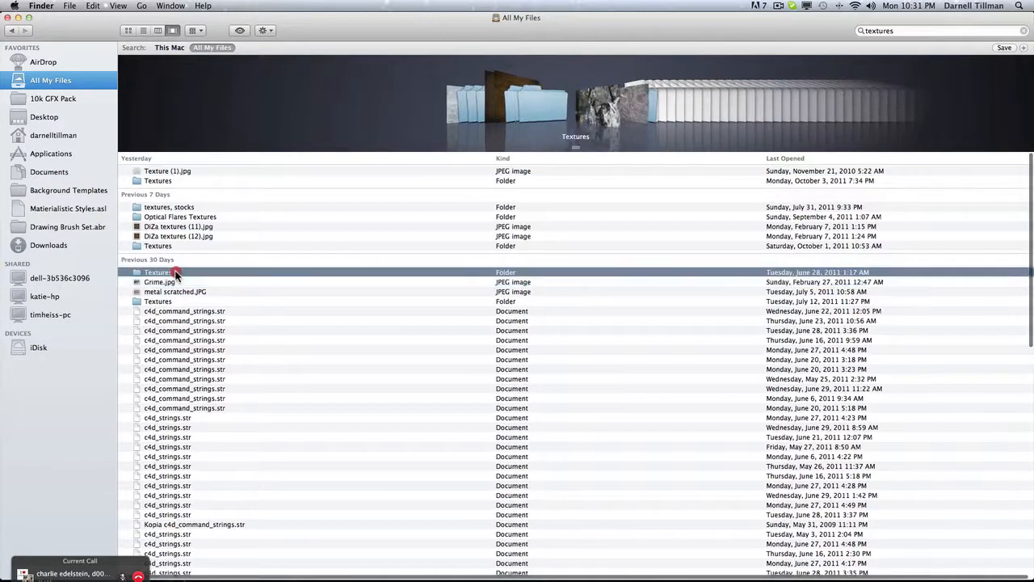
double_click(158, 271)
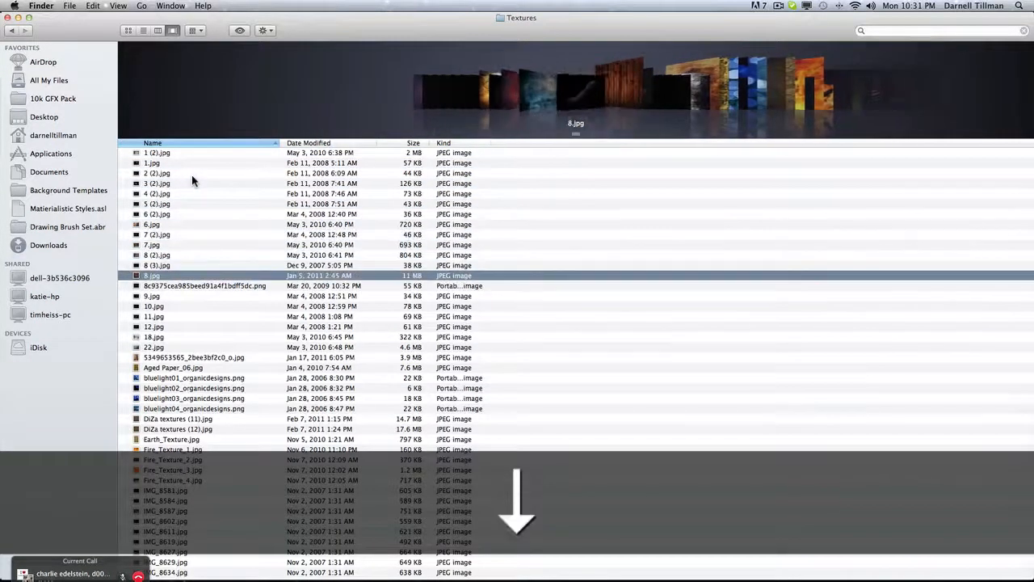
click(154, 346)
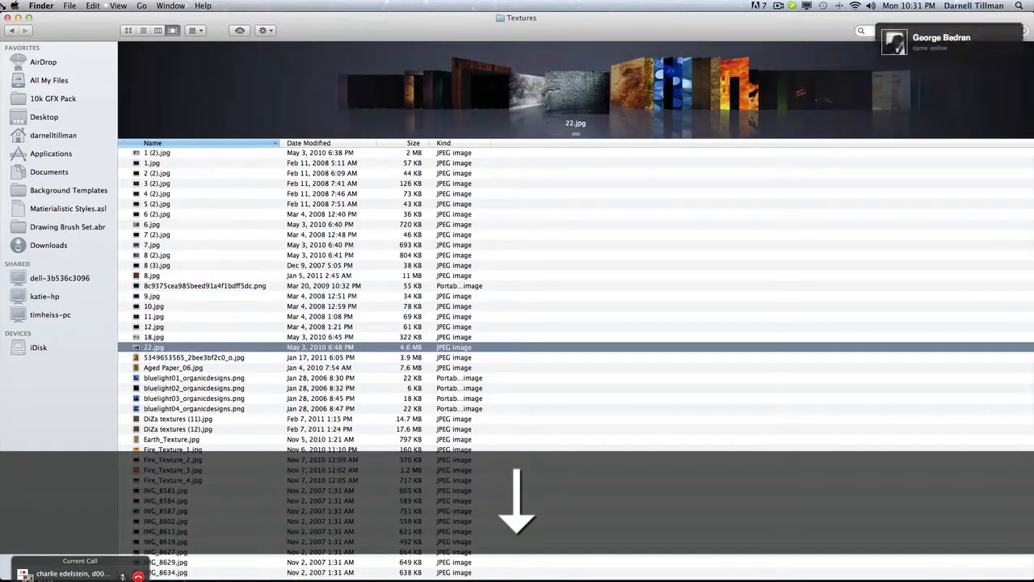
Go back and open the other Textures folder, selecting the dot.jpg texture
click(50, 81)
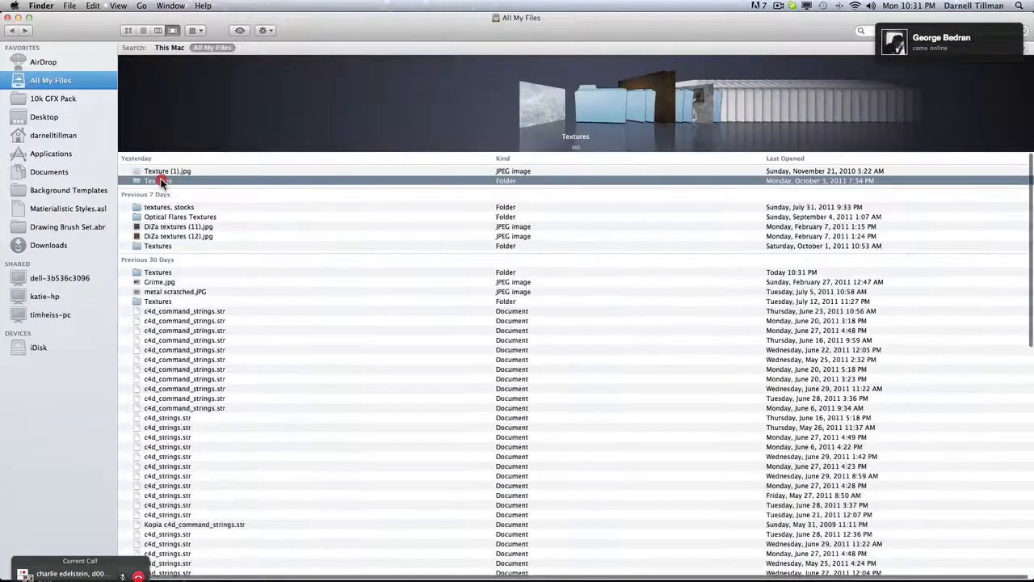
double_click(162, 181)
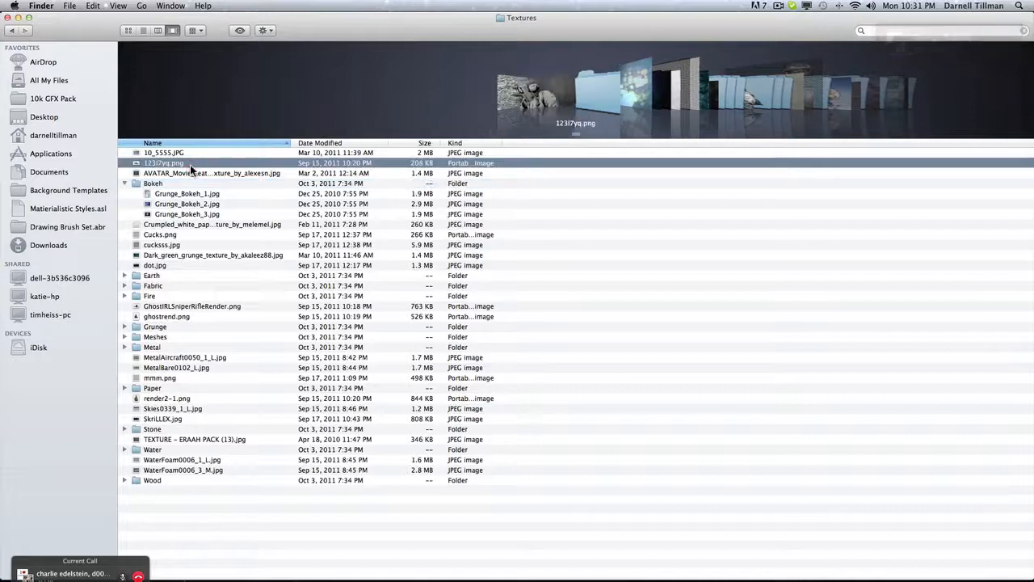
click(158, 234)
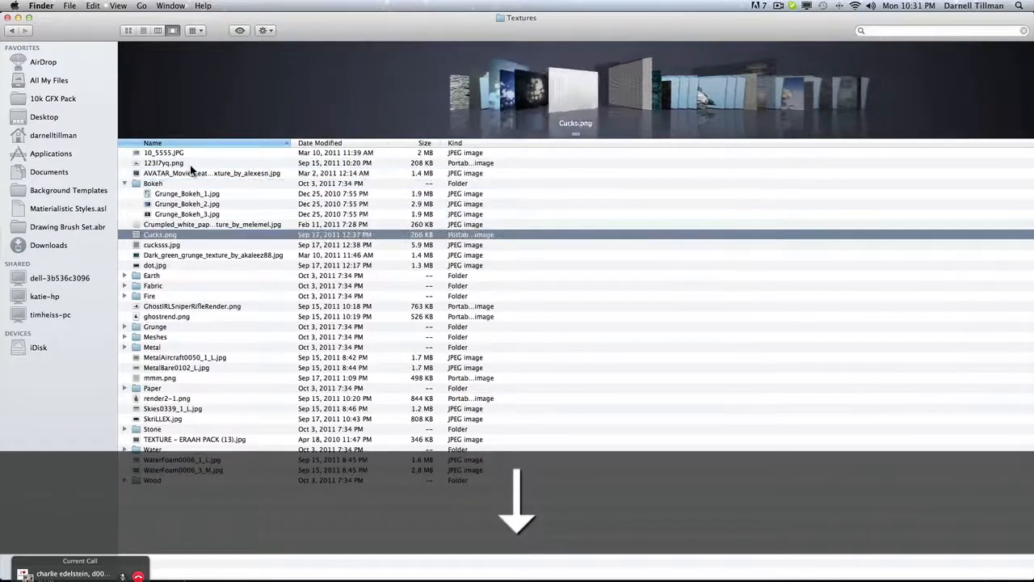
click(155, 265)
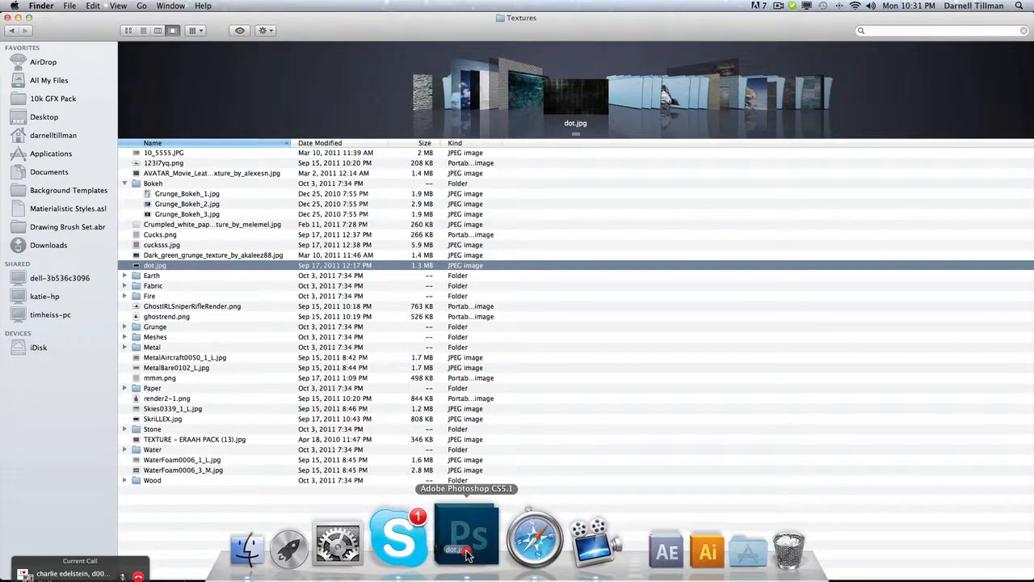
Place dot.jpg as a layer over the side panels and lower its opacity until faint
click(467, 536)
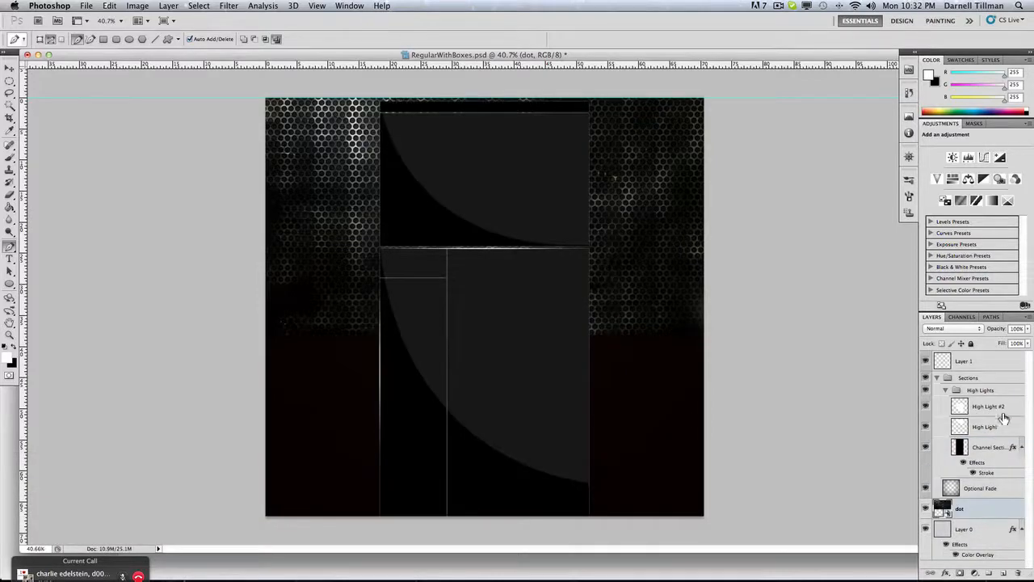
drag(1016, 330, 994, 340)
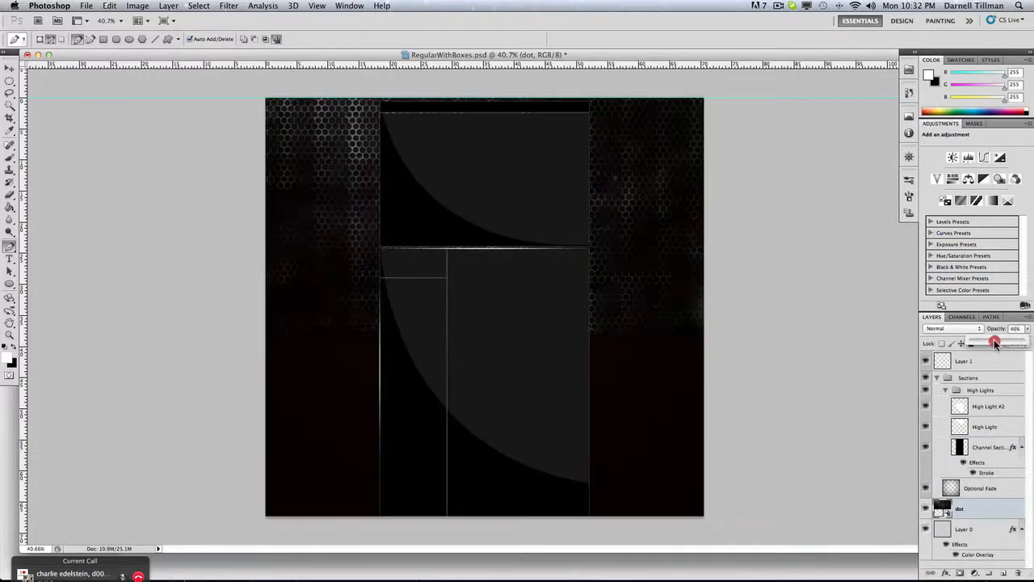
drag(994, 343, 984, 342)
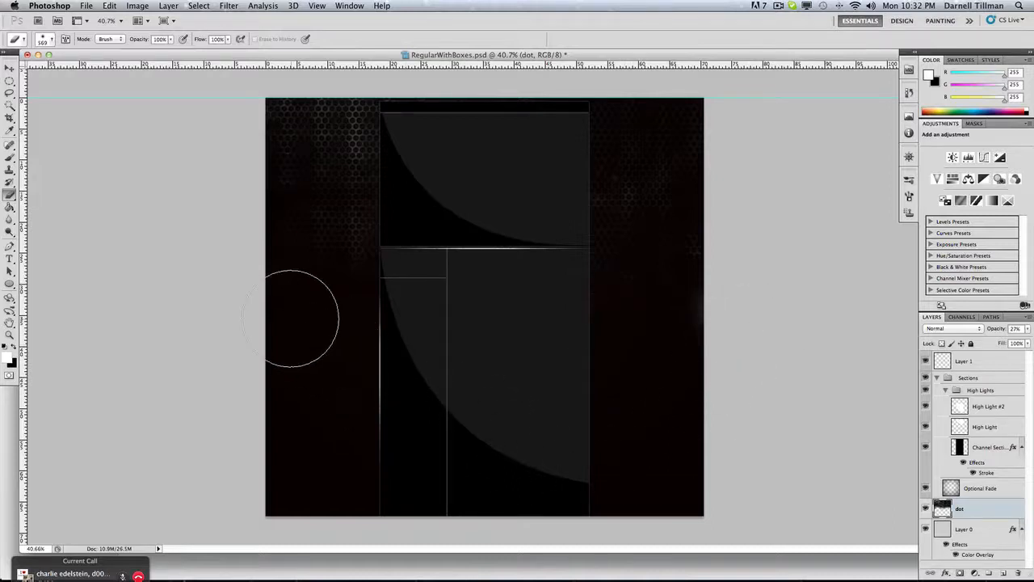
mouse_move(811, 413)
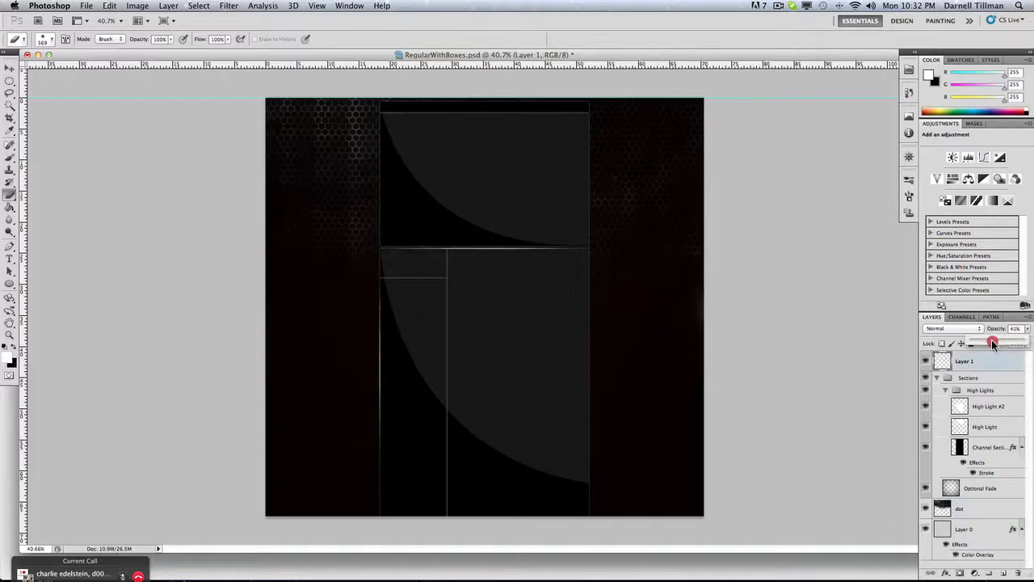
Lower Layer 1's opacity, then select the High Light #2 and High Light layers
drag(1001, 342, 986, 343)
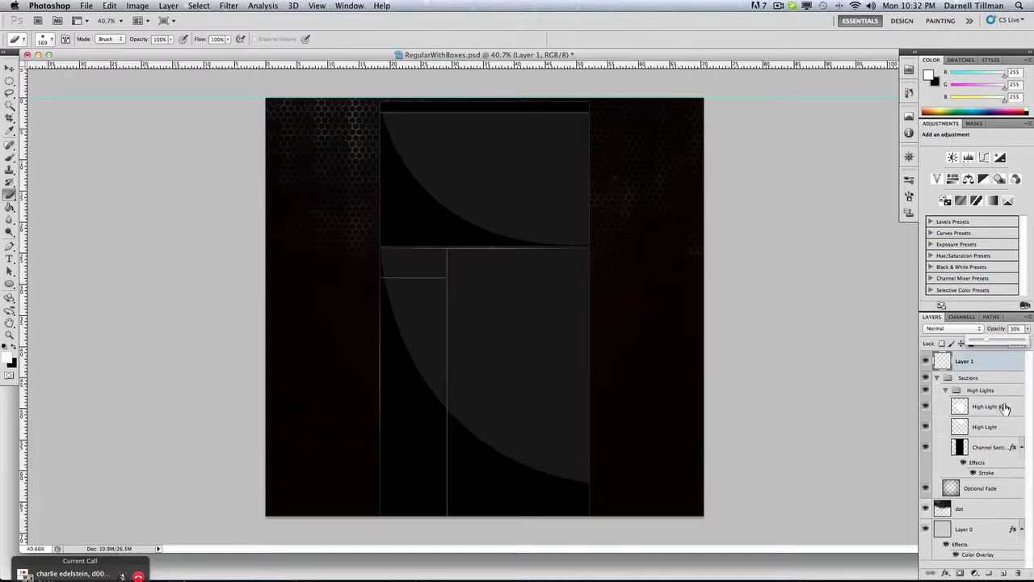
click(989, 407)
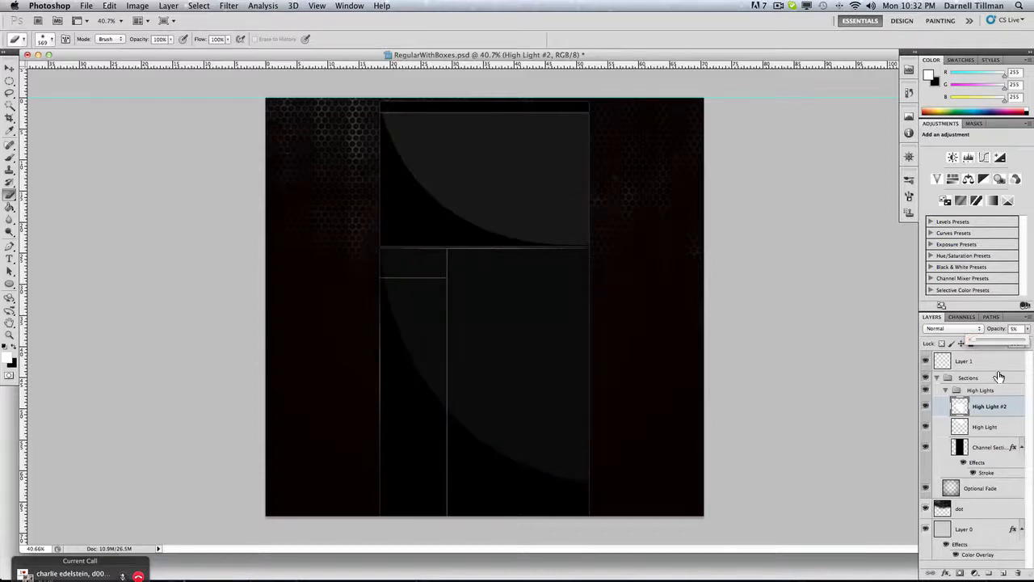
click(984, 427)
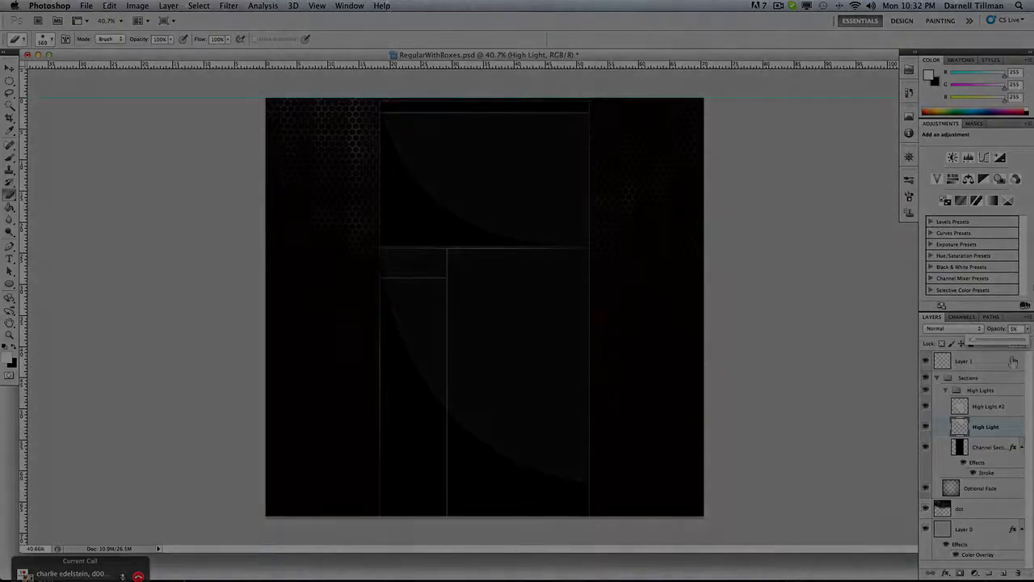
click(779, 6)
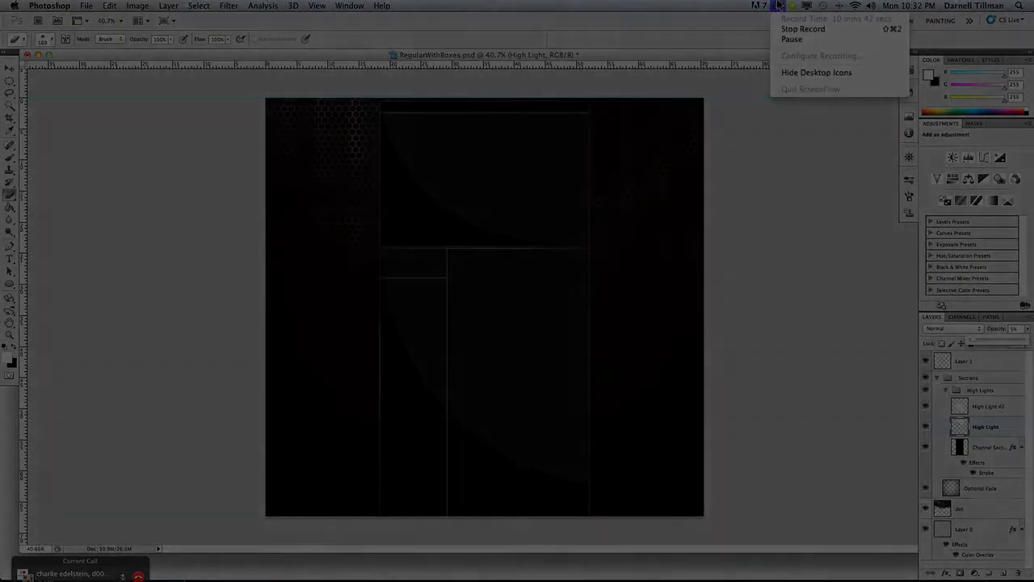